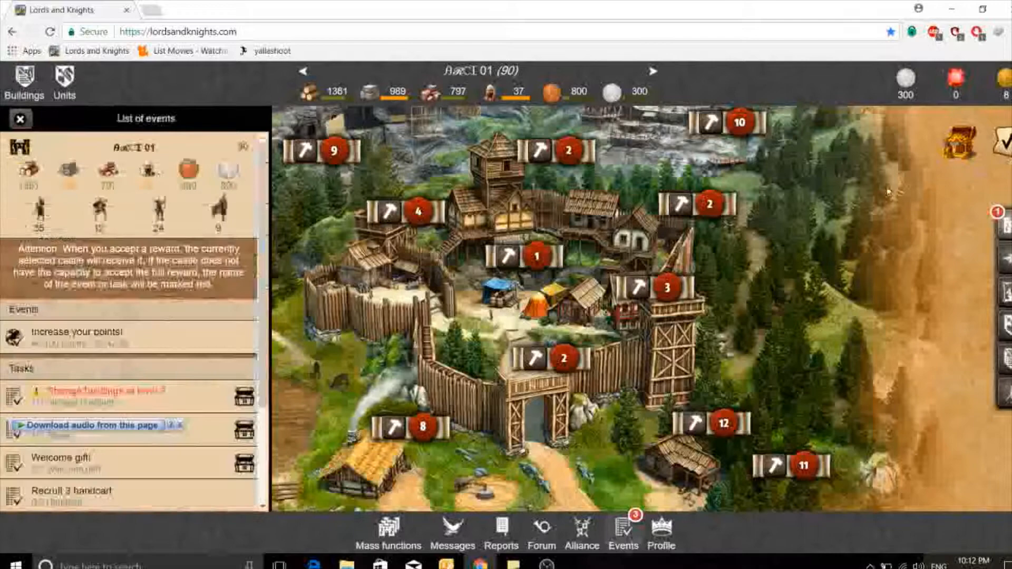
- Scroll through the Events panel and close it to reveal the castle view
scroll("down", 3)
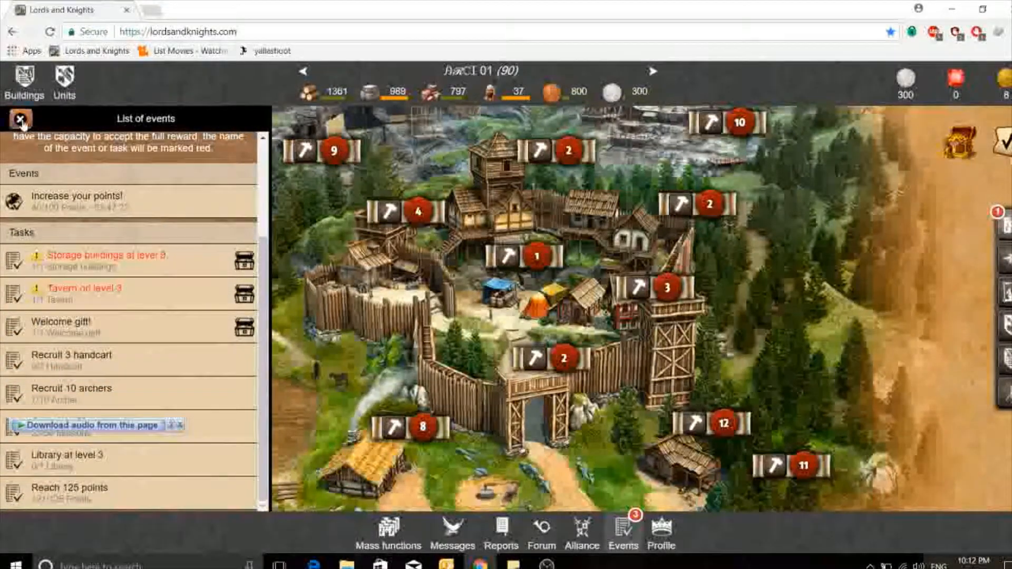
left_click(19, 120)
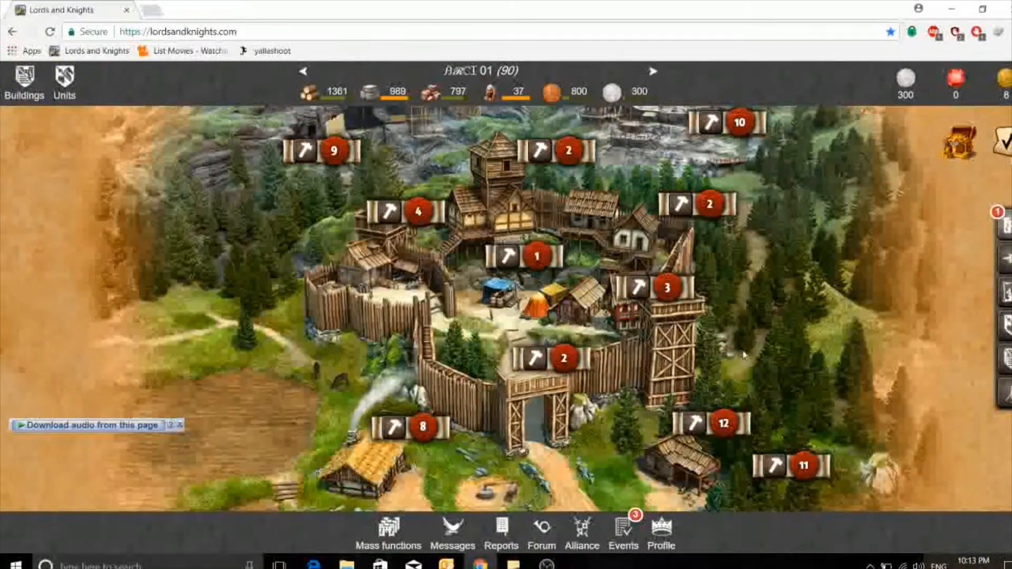
mouse_move(740, 333)
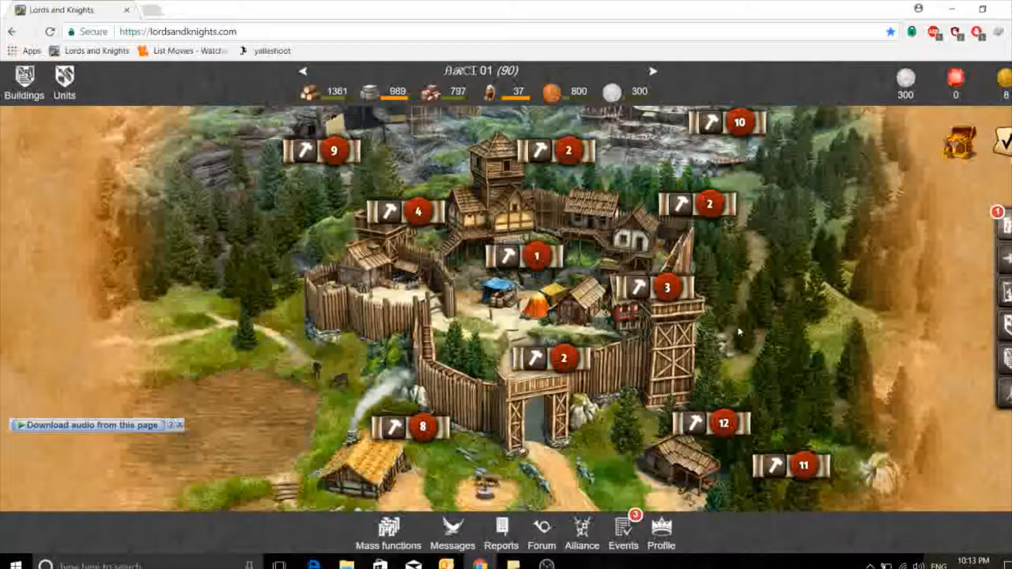
mouse_move(732, 327)
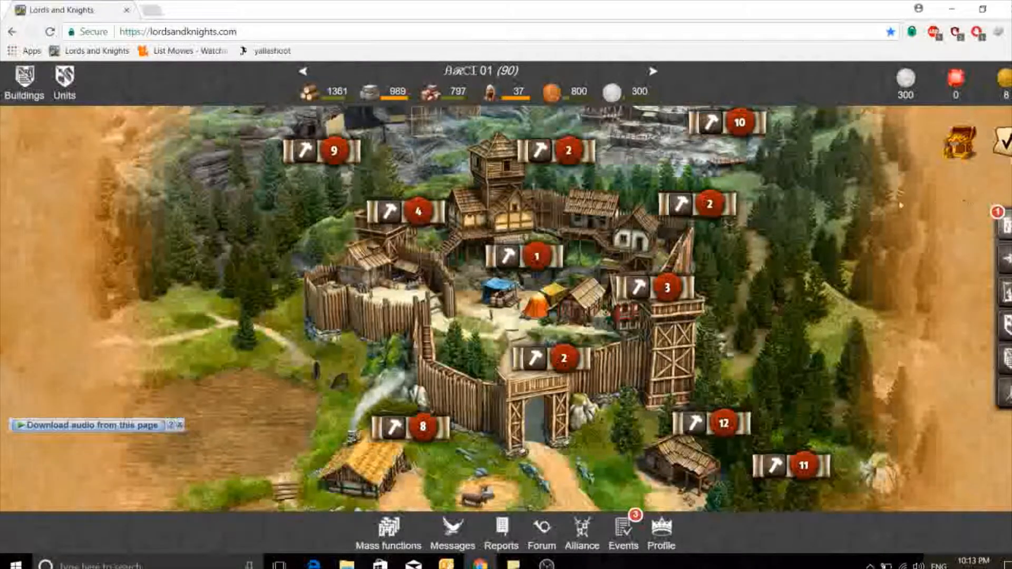
- Open the world map around the castle from the right sidebar
left_click(654, 69)
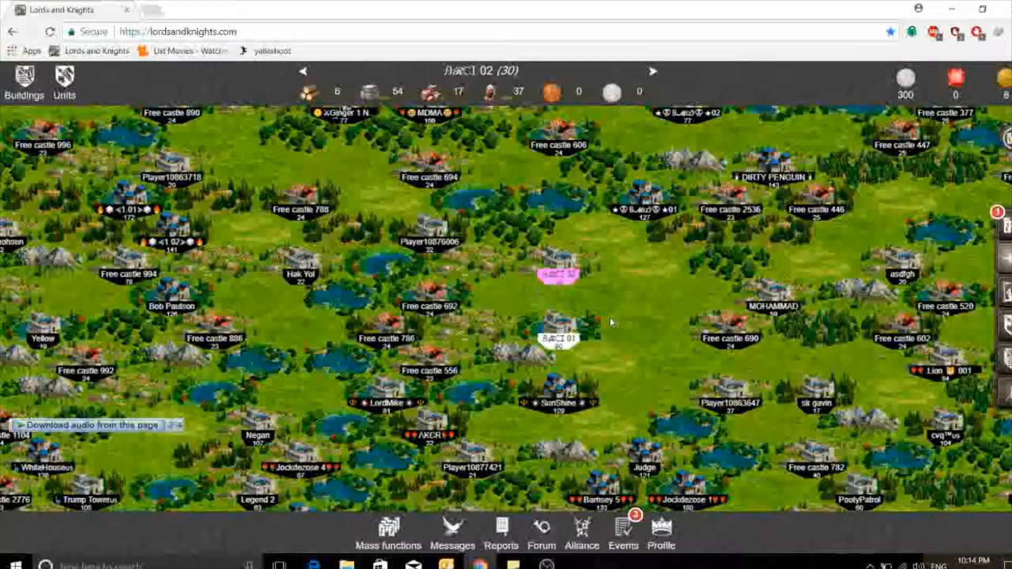
mouse_move(820, 314)
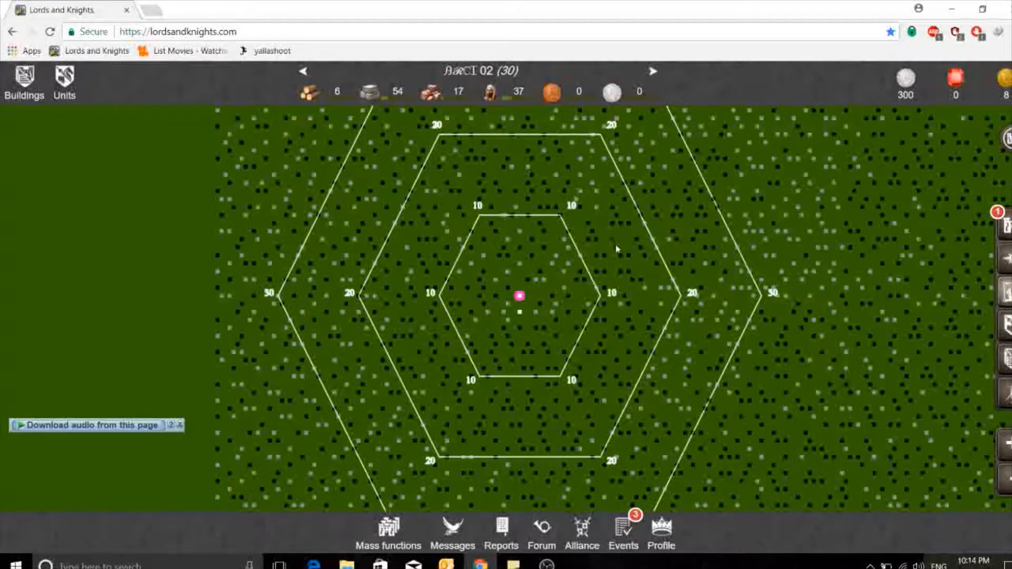
mouse_move(563, 260)
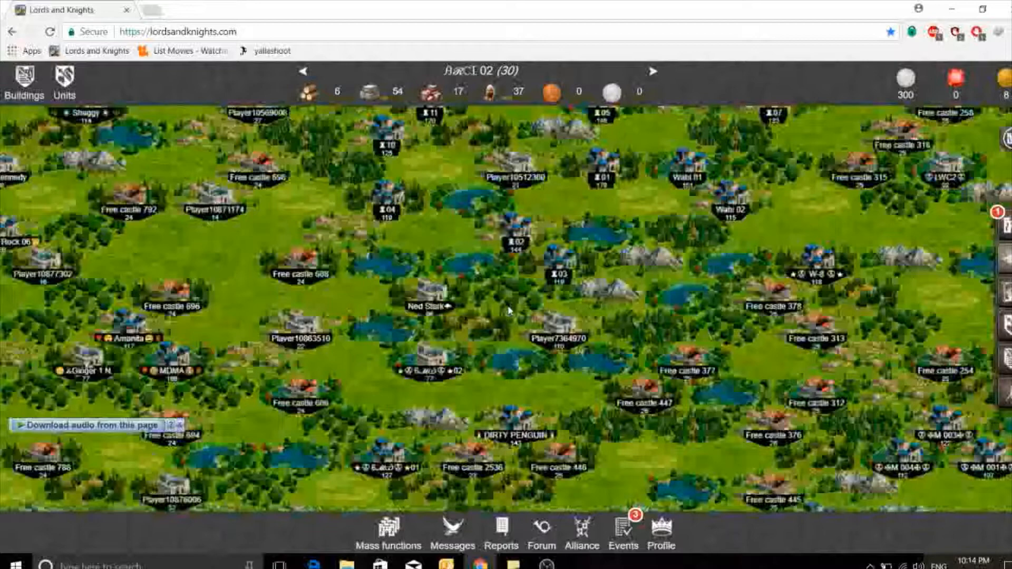
- Show the Troop overview listing unit counts for both castles
left_click(560, 325)
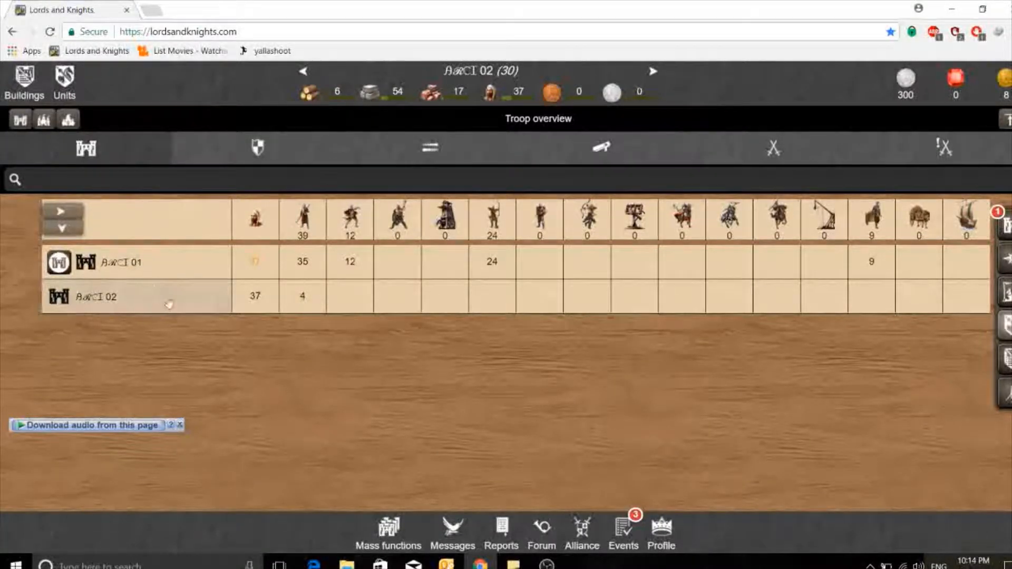
mouse_move(308, 217)
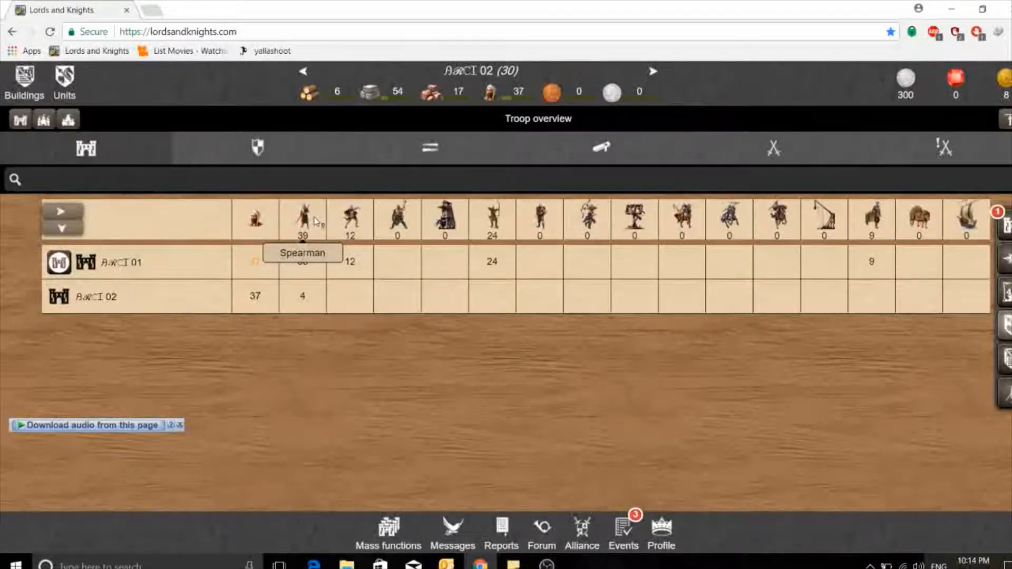
mouse_move(532, 264)
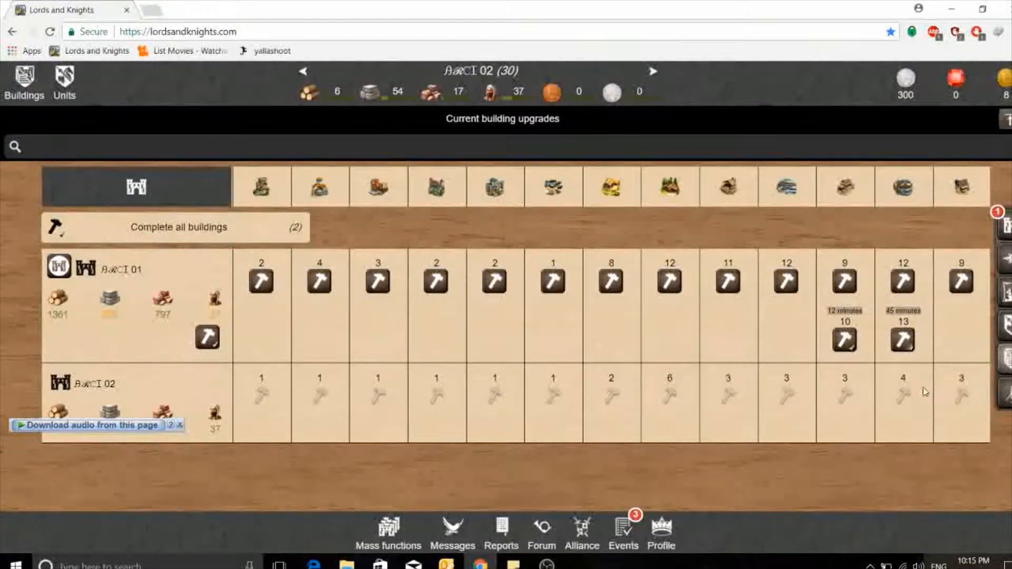
- Show the Recruitment list with unit counts for both castles
left_click(64, 82)
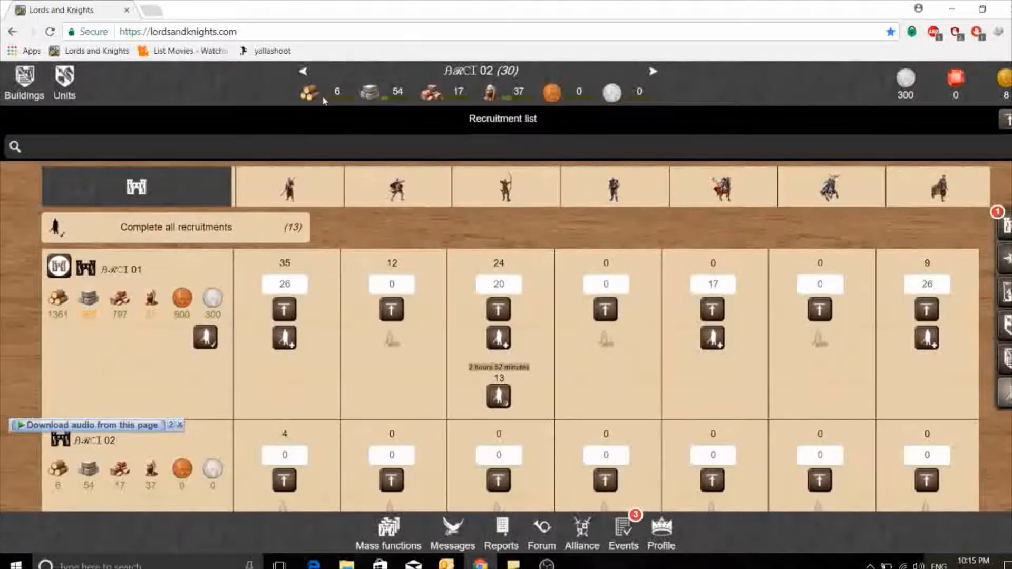
mouse_move(498, 80)
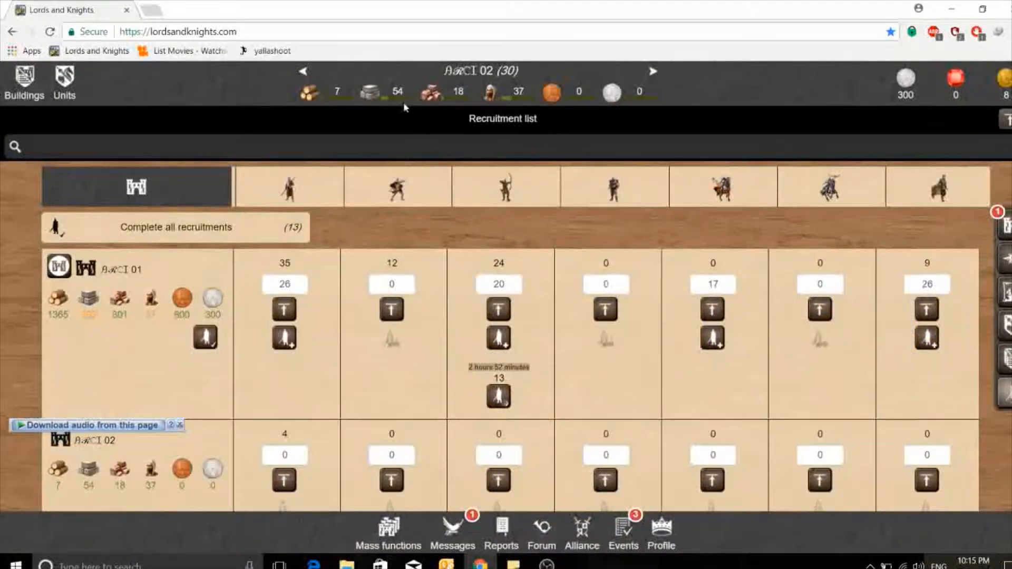
mouse_move(424, 115)
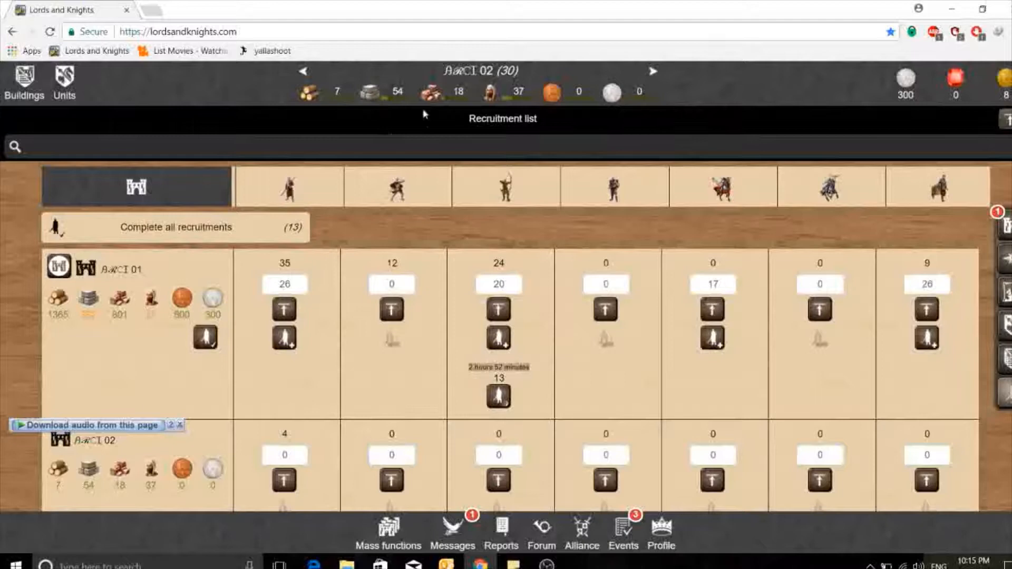
mouse_move(453, 103)
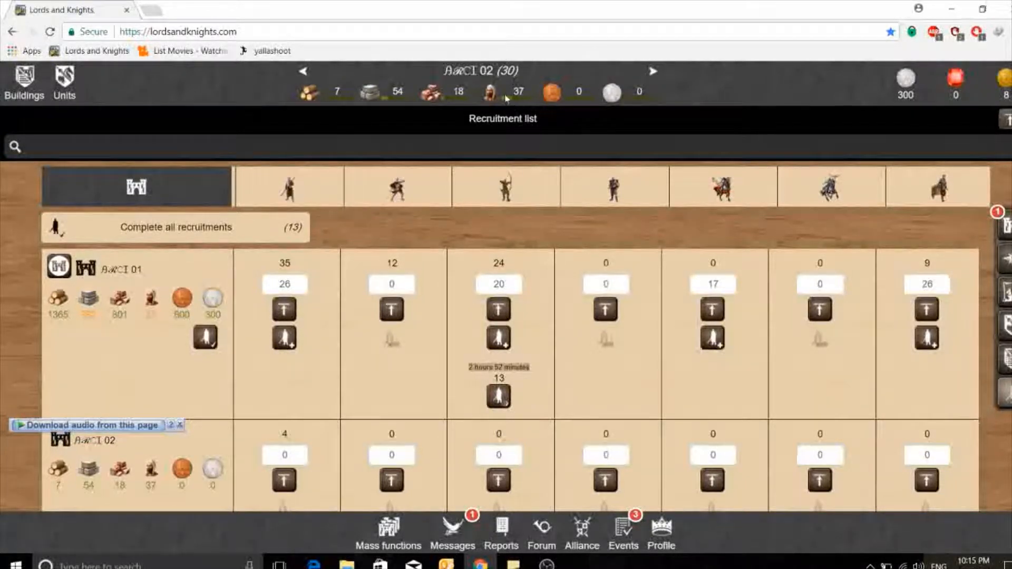
mouse_move(524, 109)
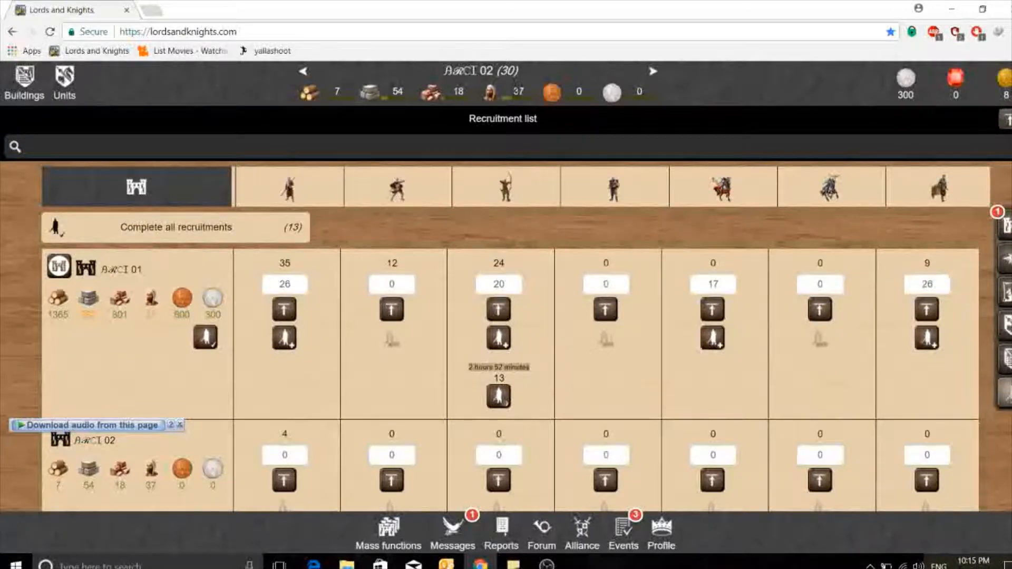
mouse_move(572, 104)
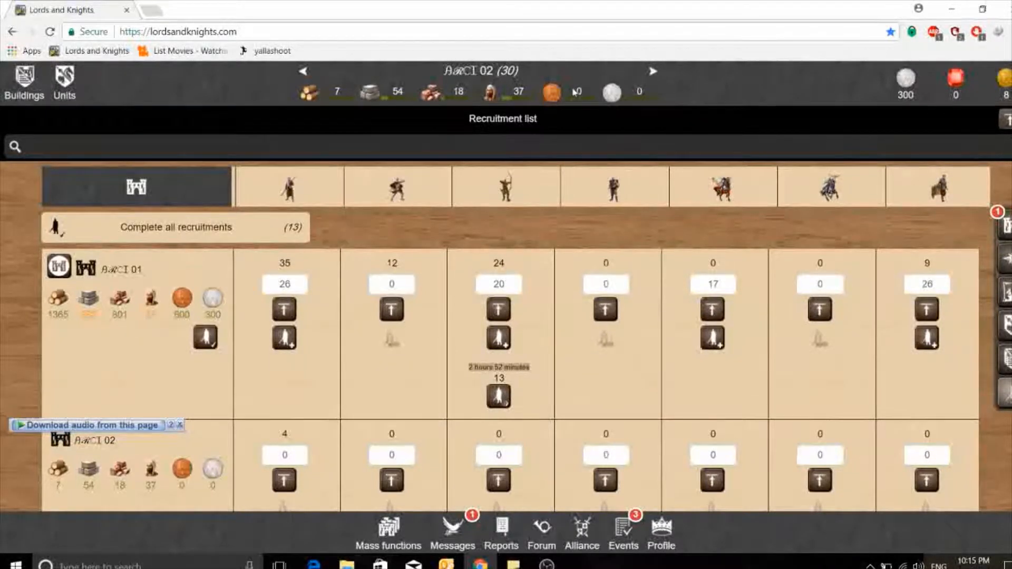
mouse_move(570, 104)
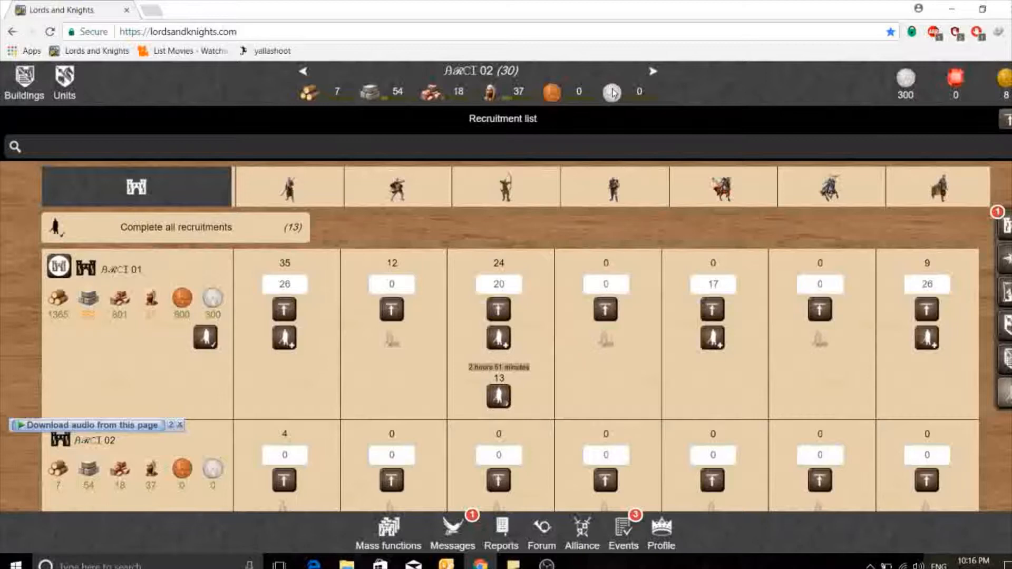
mouse_move(610, 97)
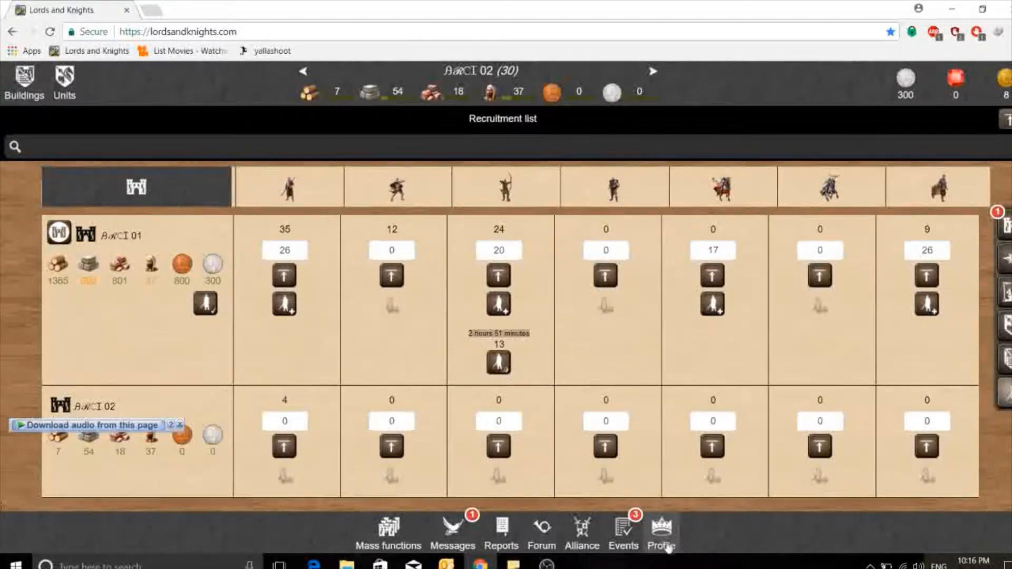
- View the player profile and browse the player rankings
left_click(660, 530)
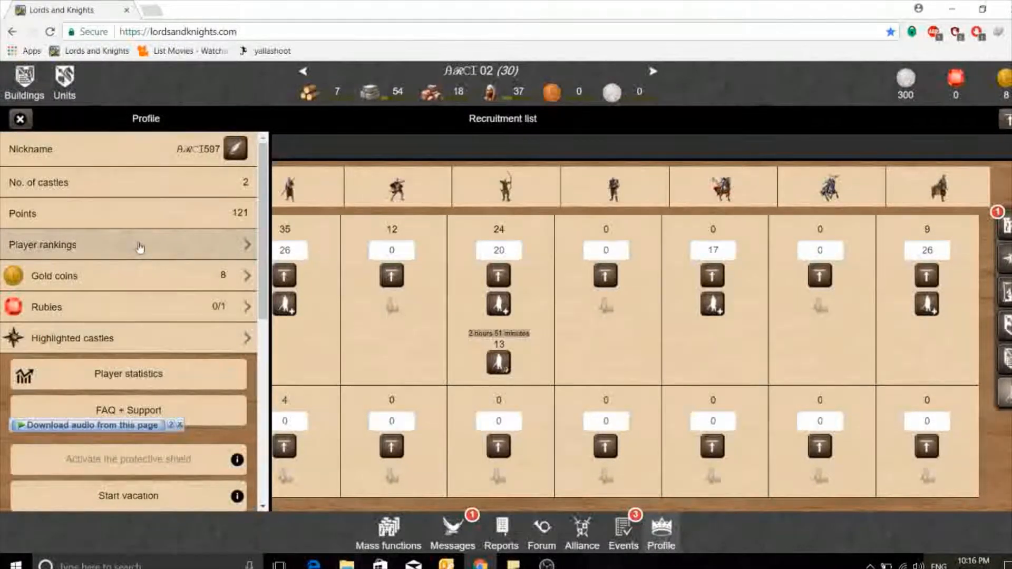
left_click(139, 245)
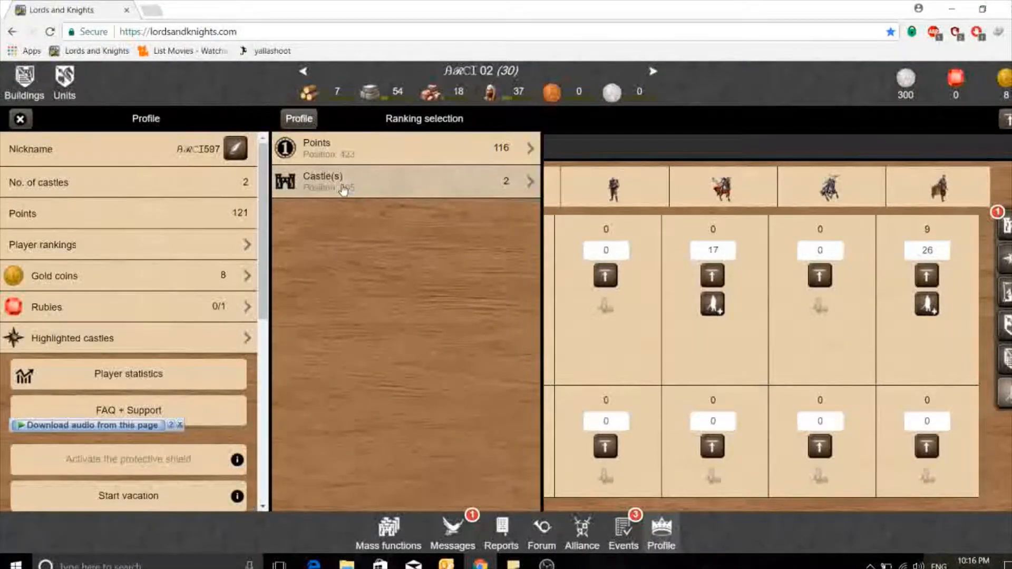
mouse_move(360, 204)
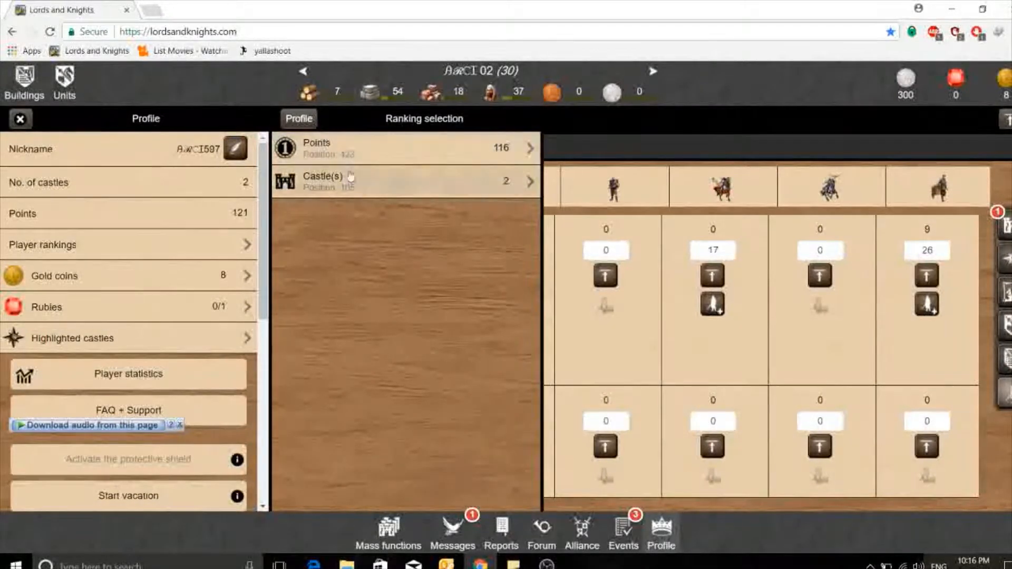
mouse_move(352, 154)
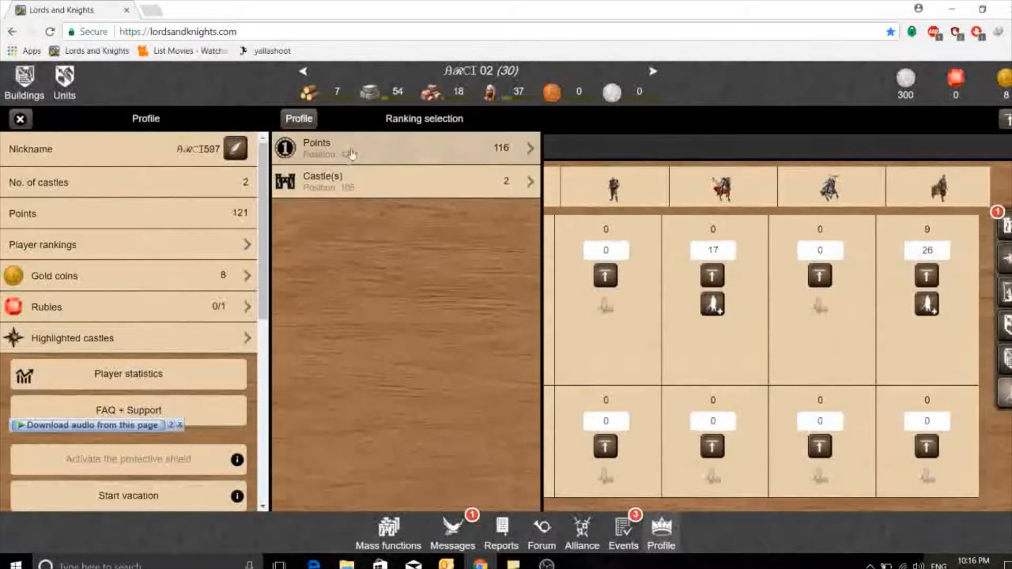
mouse_move(211, 307)
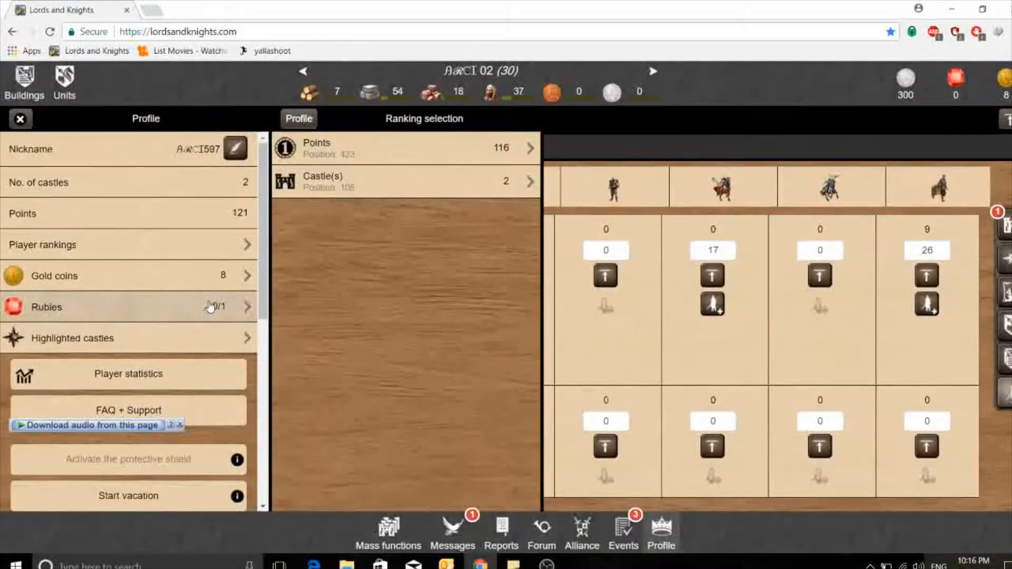
mouse_move(122, 196)
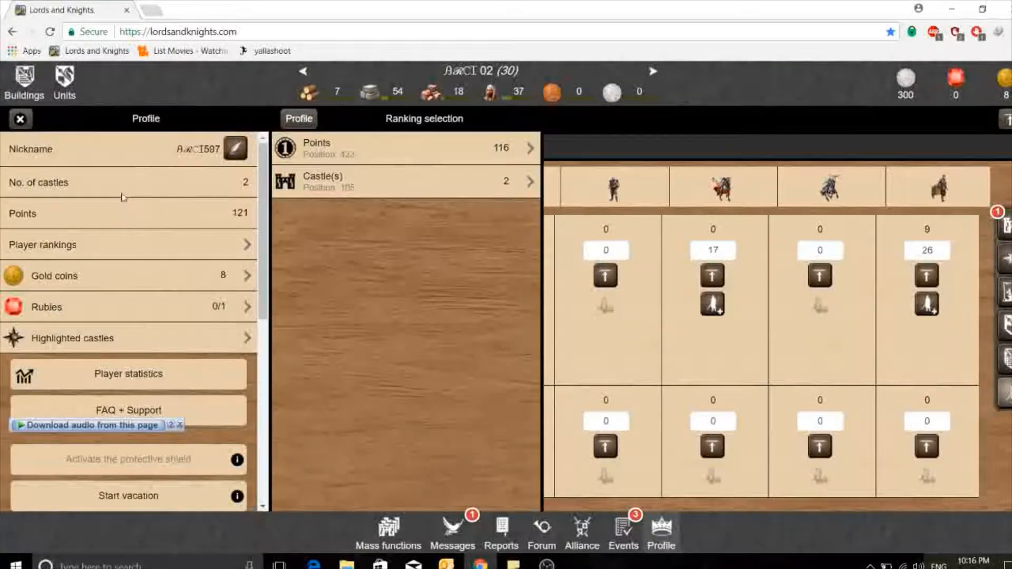
mouse_move(130, 227)
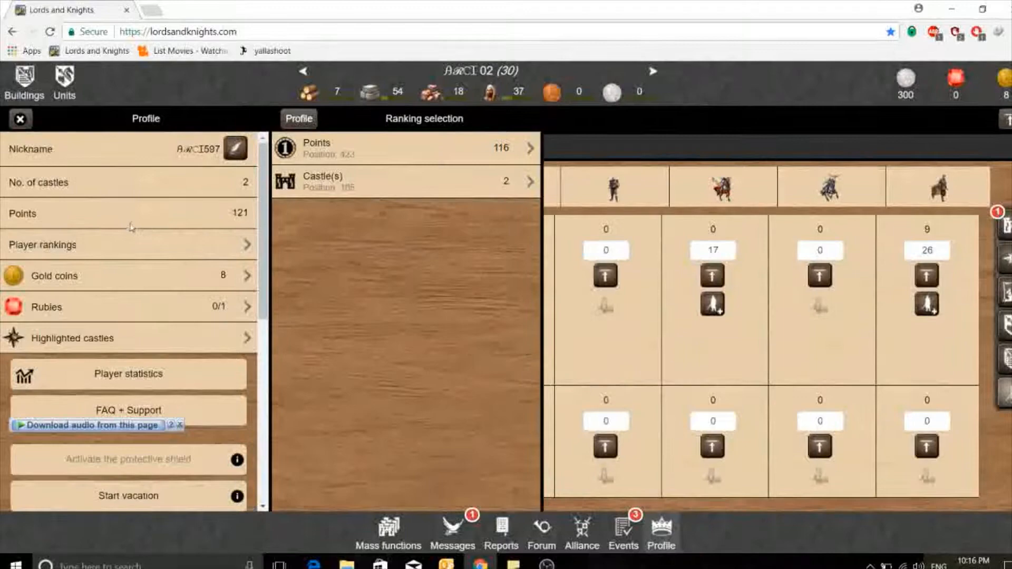
mouse_move(165, 338)
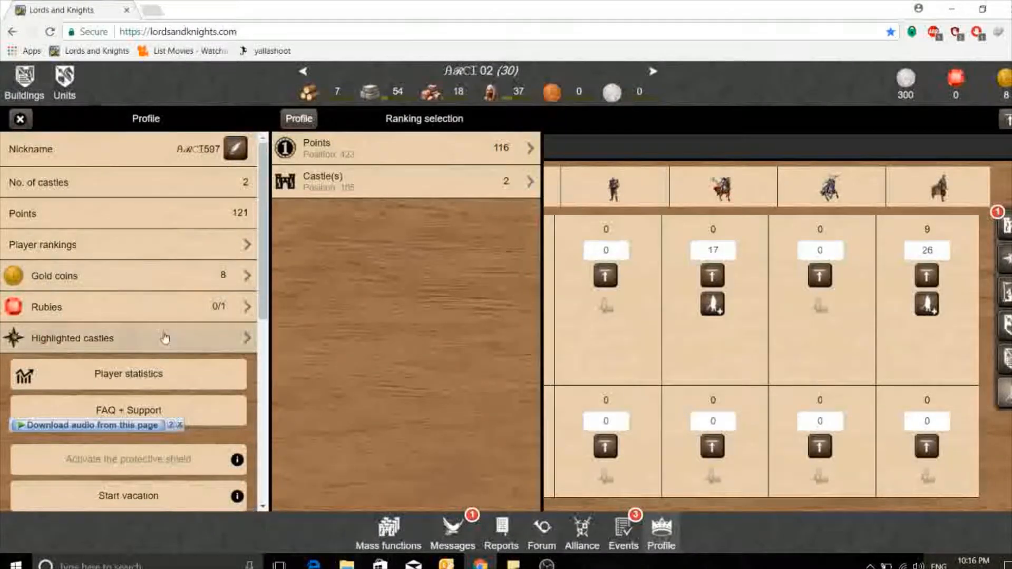
scroll("down", 3)
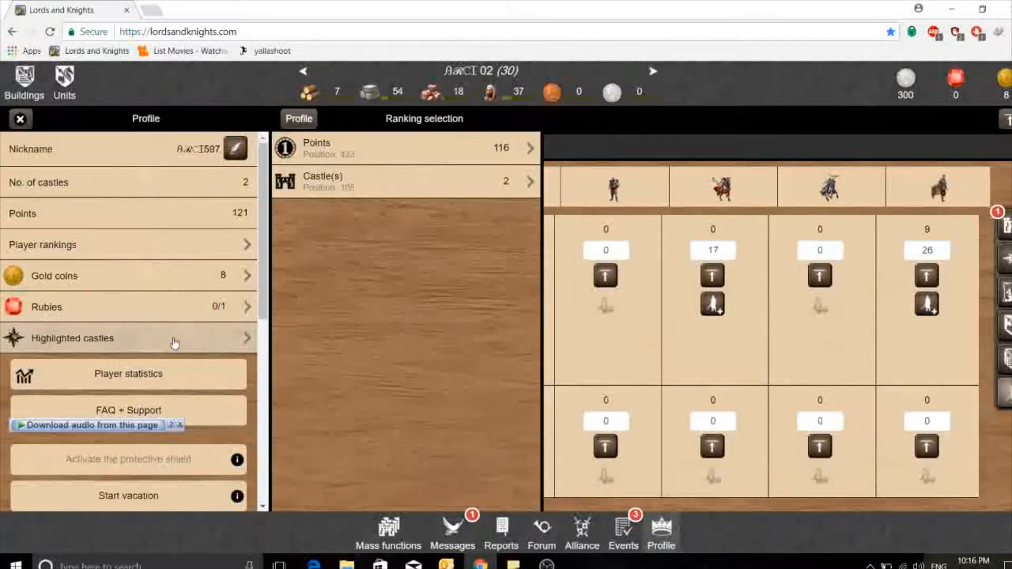
- Browse the highlighted castles list, then show the list of events and tasks
left_click(73, 337)
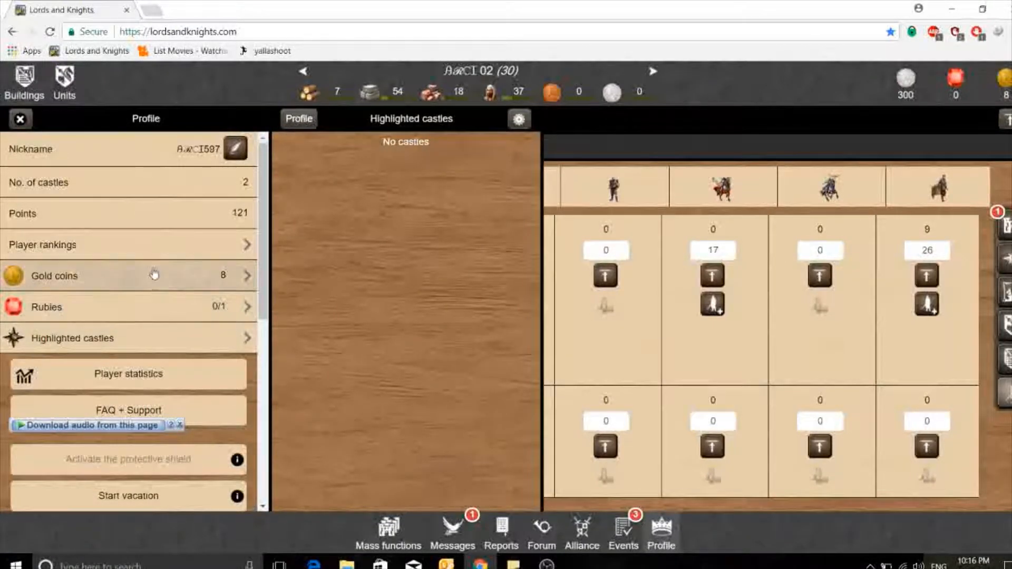
scroll("down", 3)
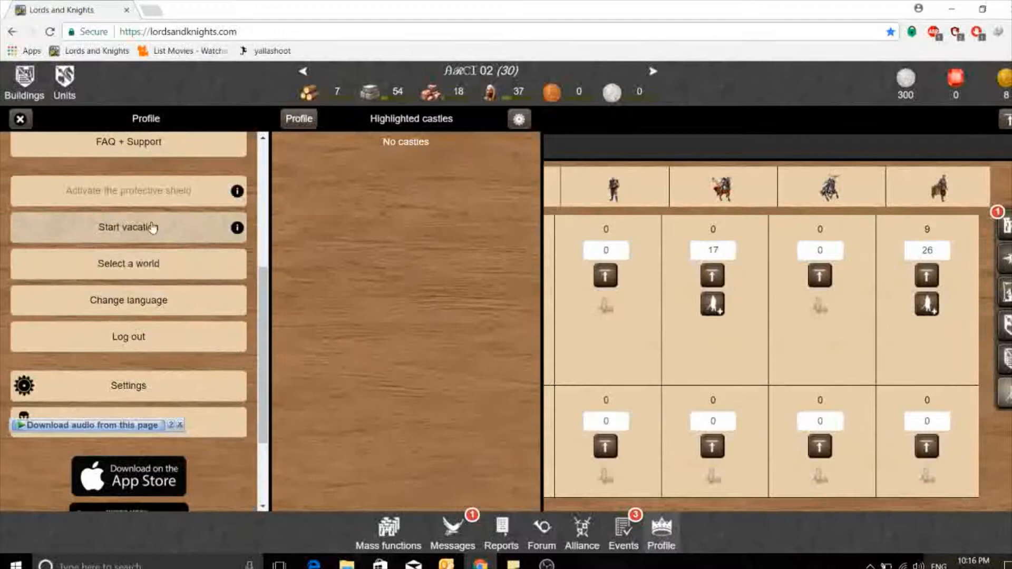
mouse_move(146, 270)
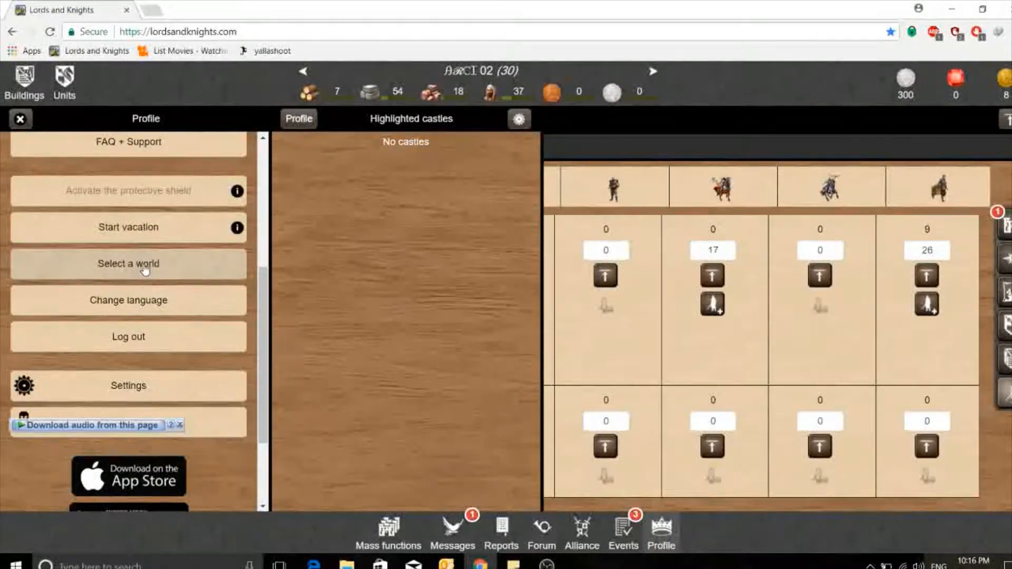
scroll("down", 3)
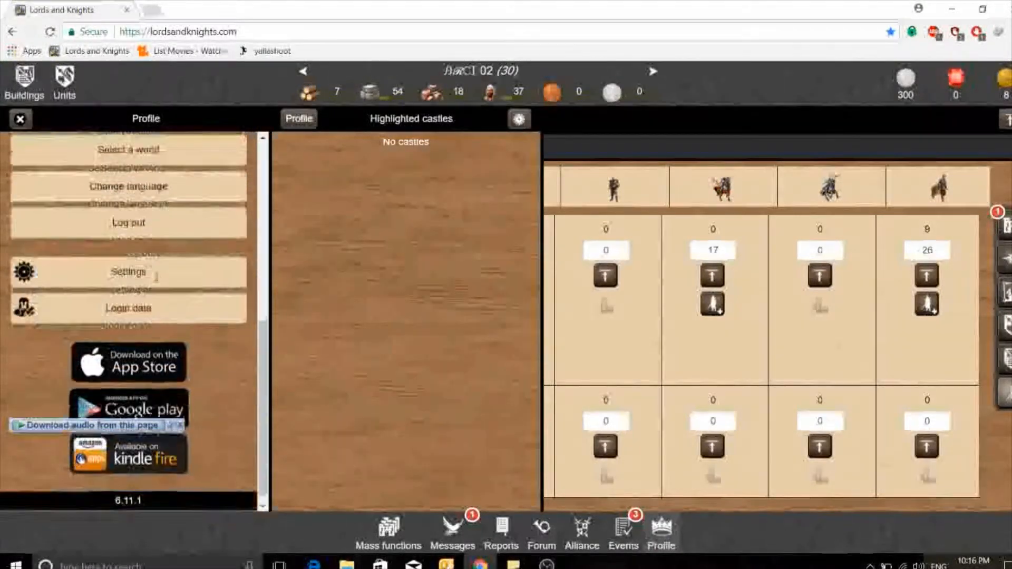
left_click(622, 529)
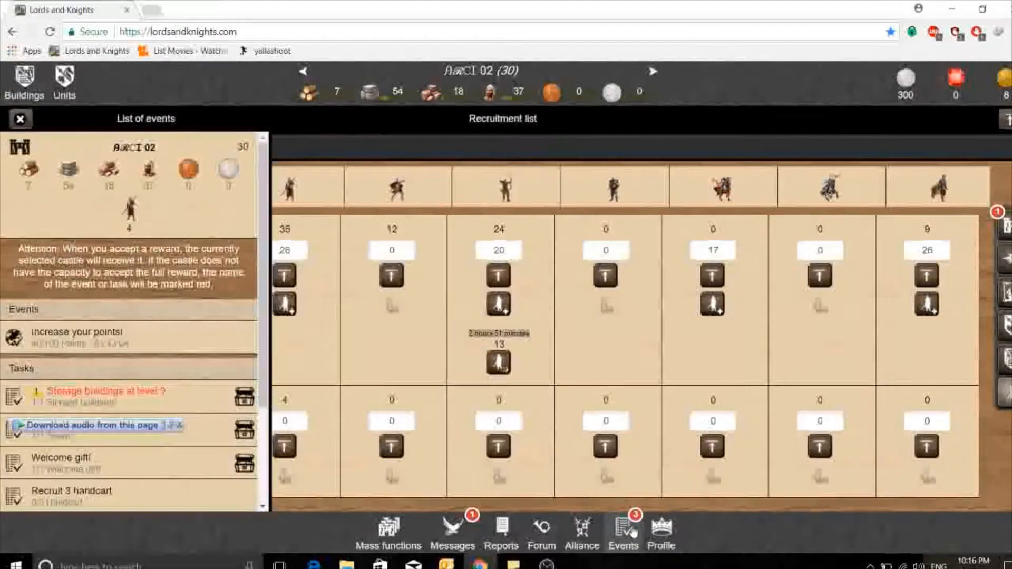
- Review the Tavern on level 3 and Welcome gift task details and go back
scroll("down", 3)
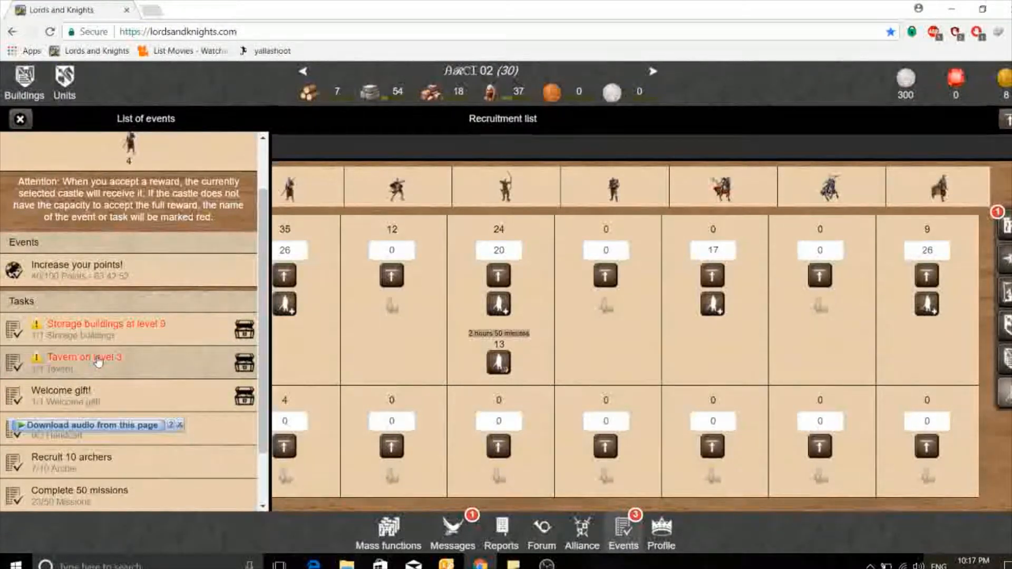
left_click(79, 357)
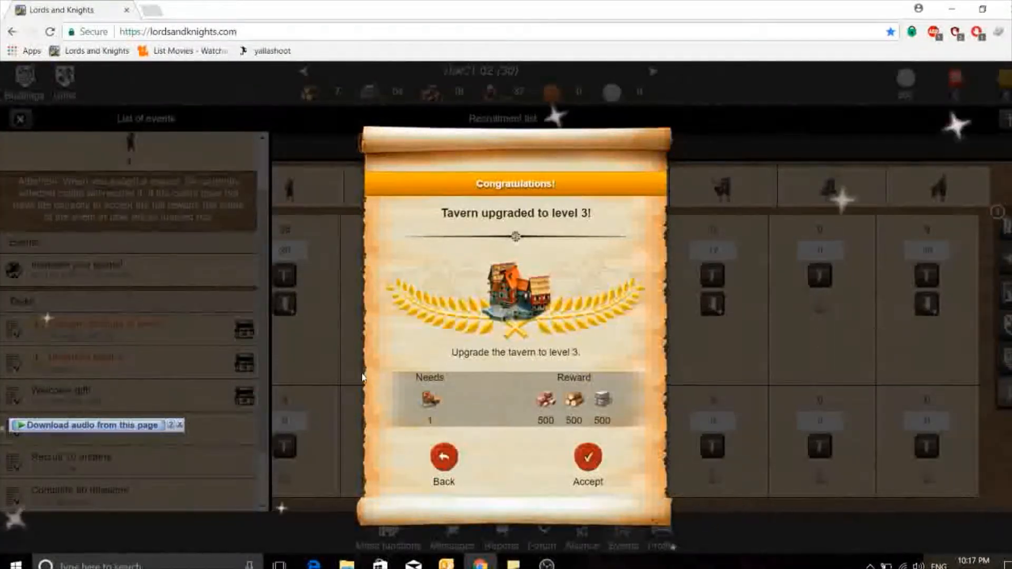
mouse_move(563, 226)
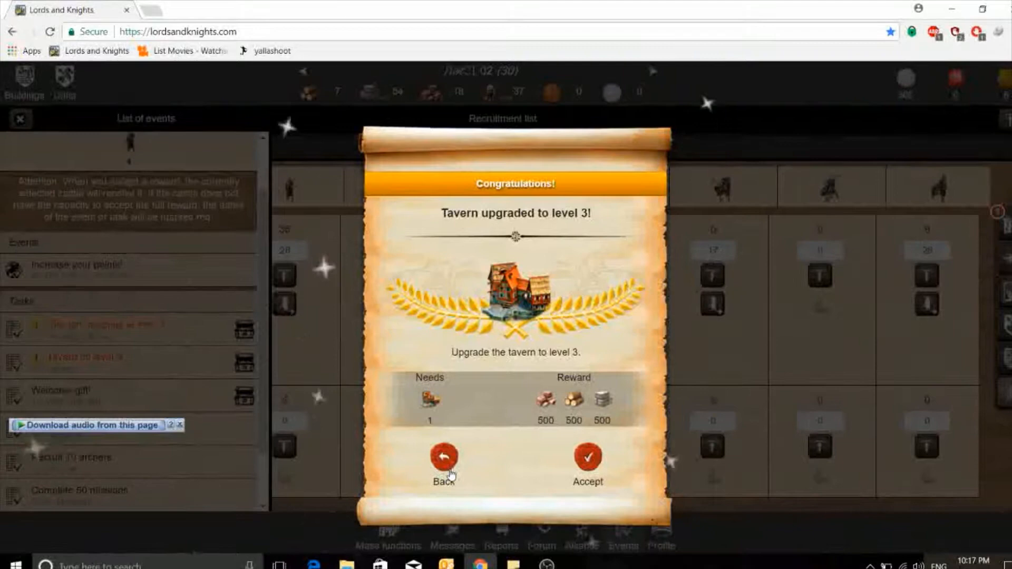
left_click(587, 456)
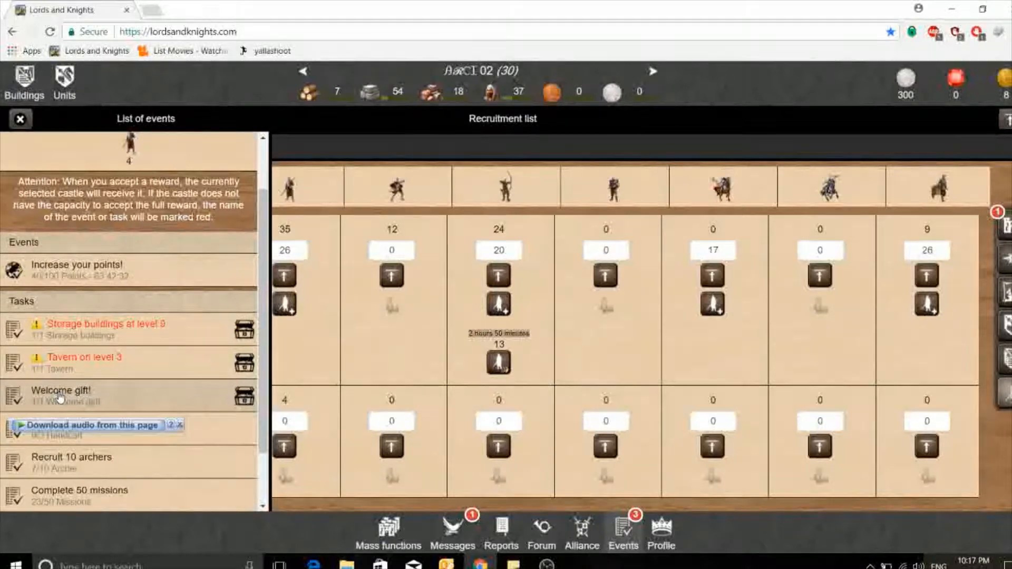
left_click(58, 395)
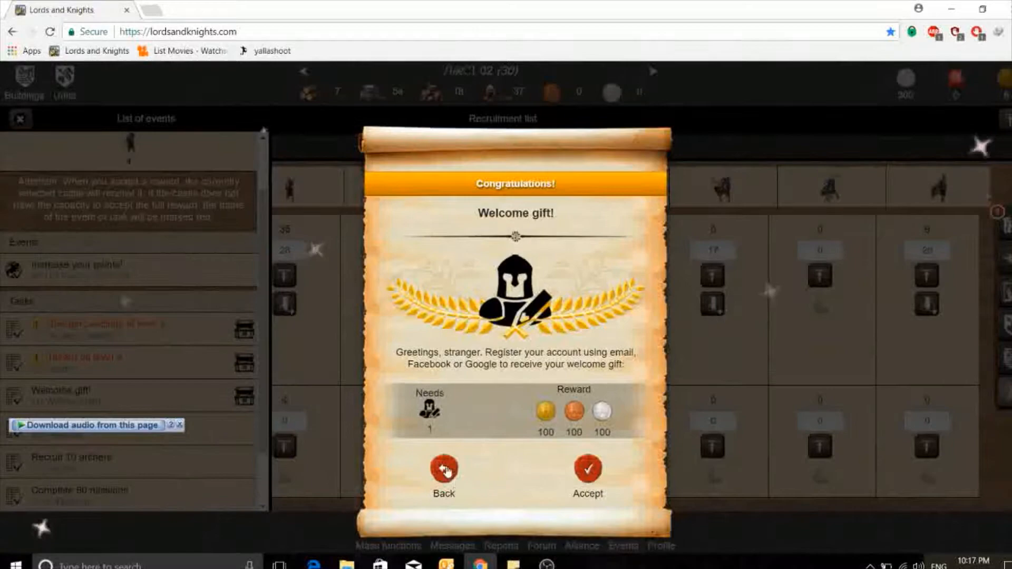
left_click(443, 470)
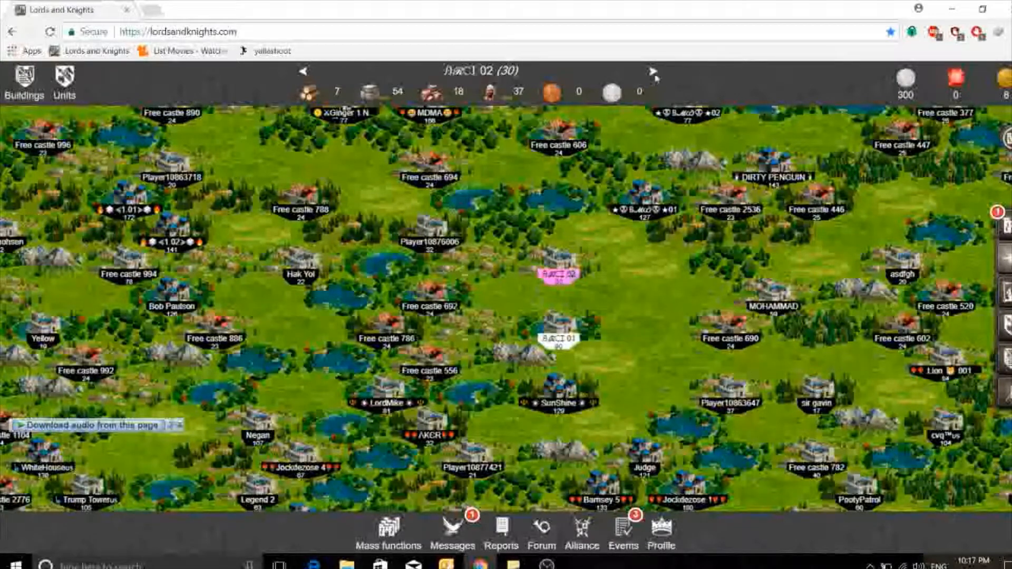
- Switch to the other castle and accept the Welcome gift and PLAY THE GAME! rewards, raising silver to 400
left_click(557, 339)
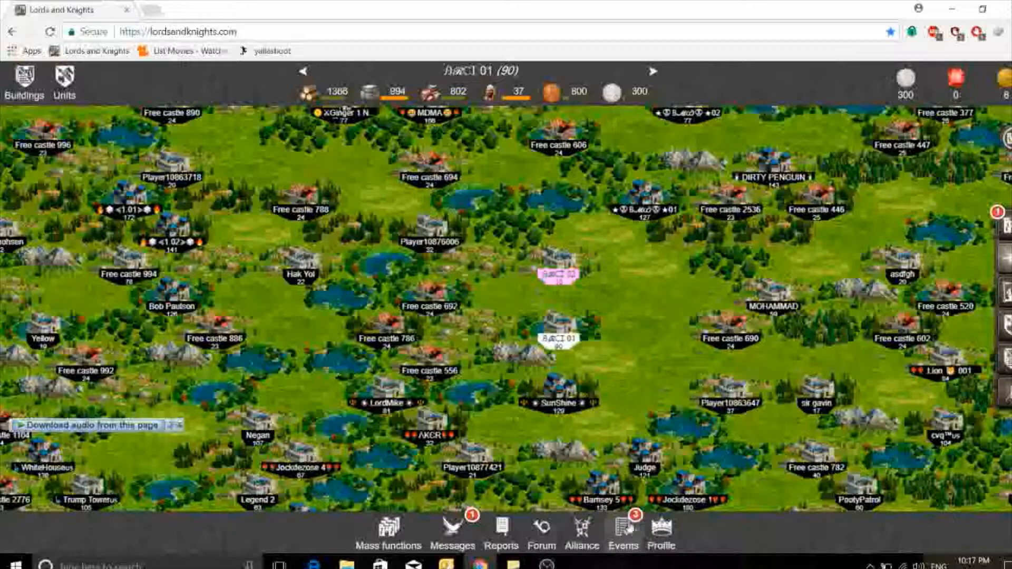
left_click(623, 527)
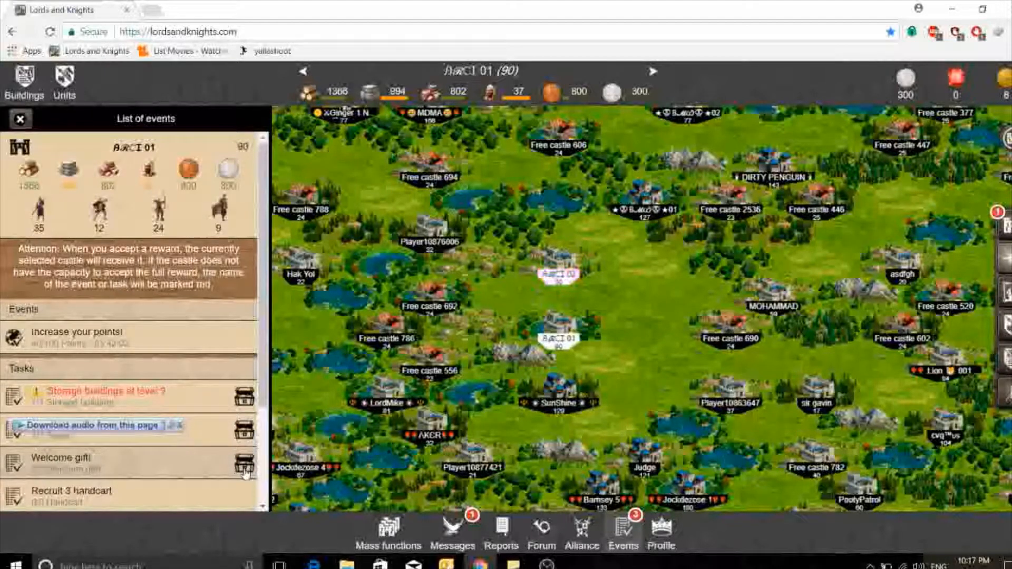
left_click(245, 464)
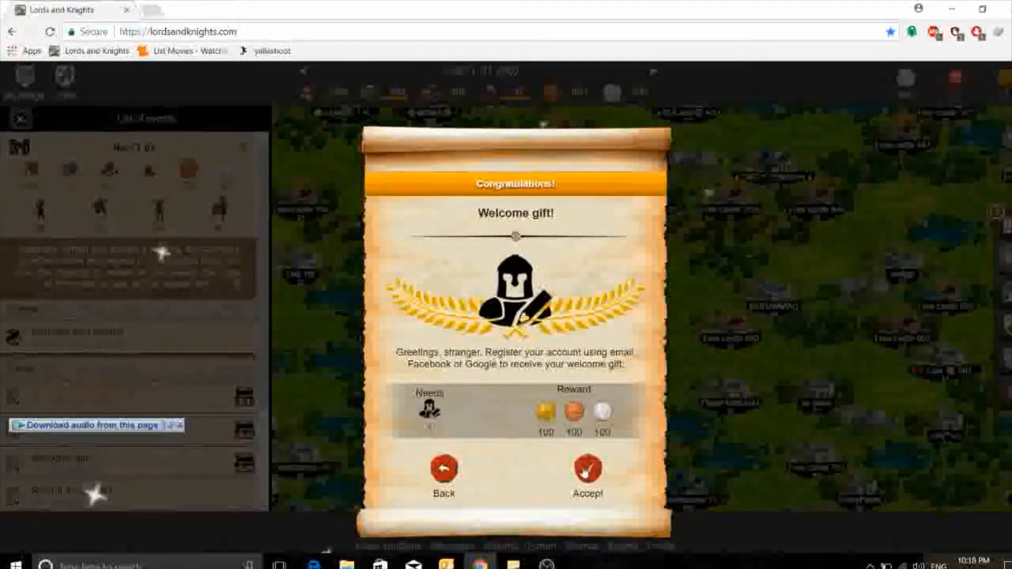
left_click(583, 470)
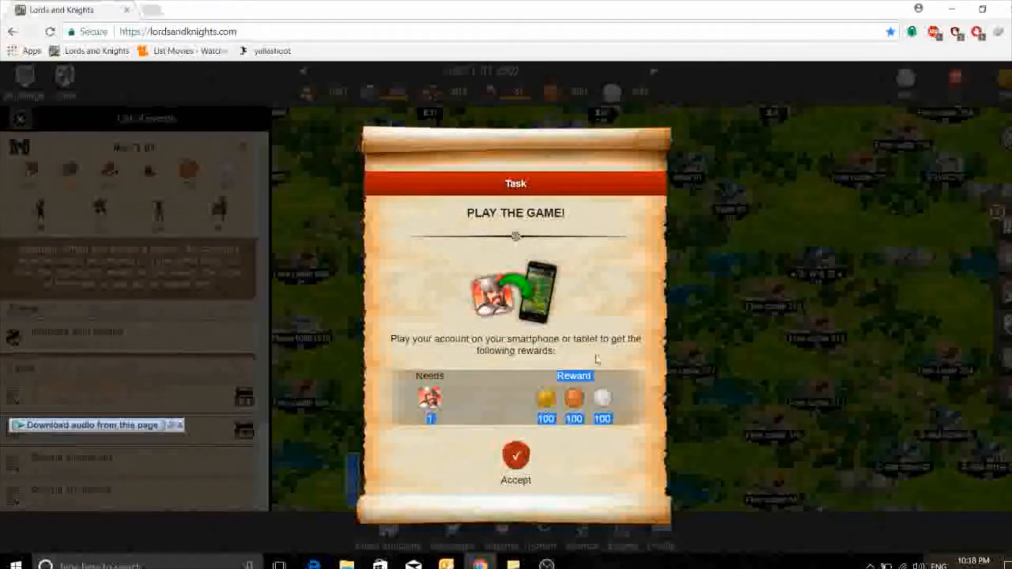
mouse_move(507, 410)
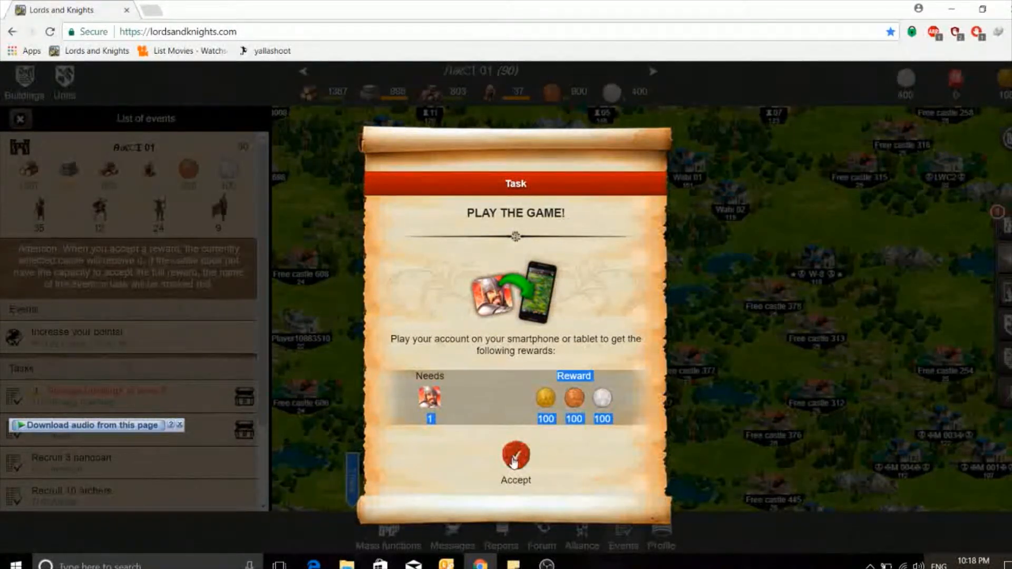
left_click(514, 457)
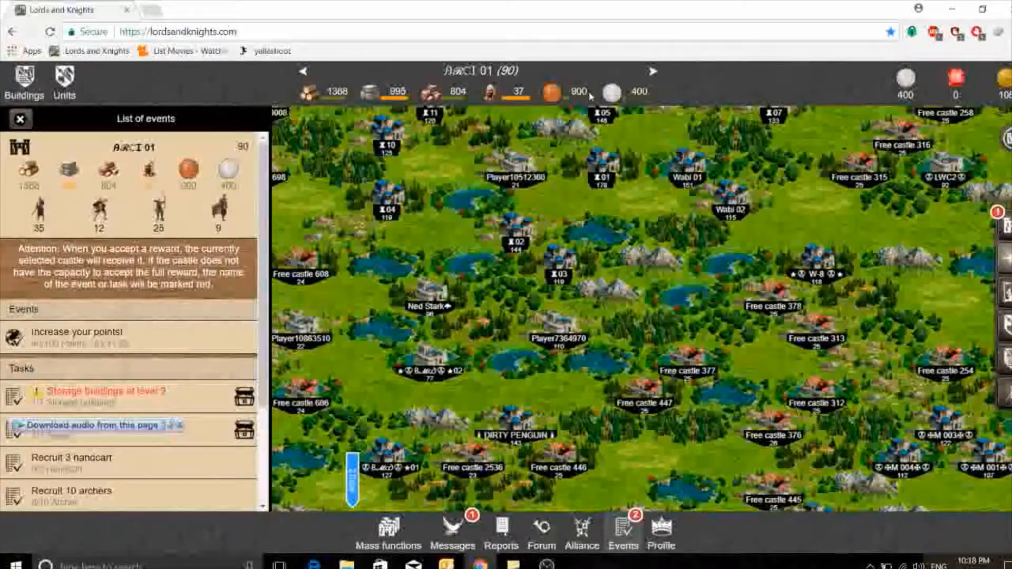
mouse_move(557, 403)
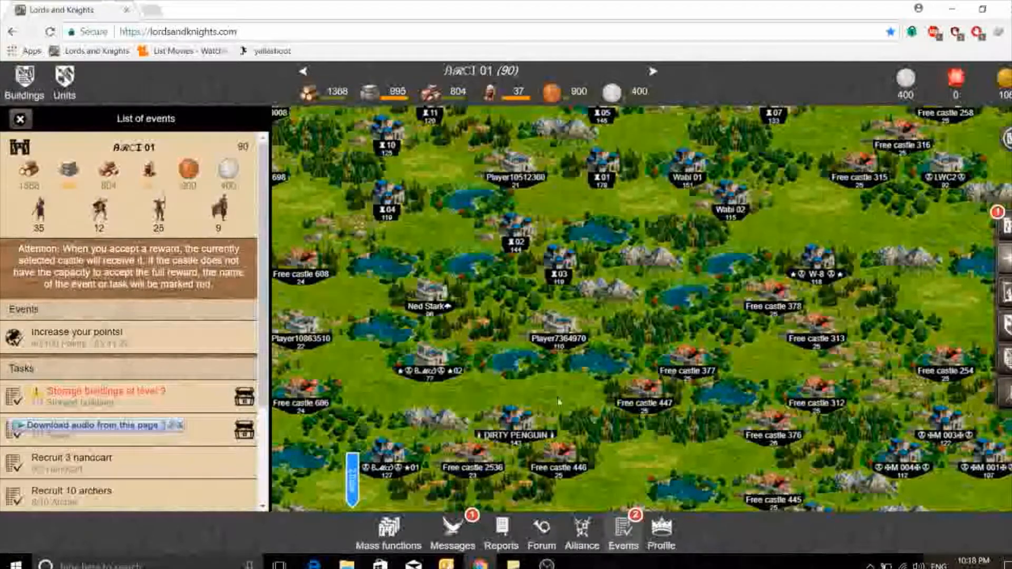
- Show the alliance overview and scroll through its profile and description
left_click(582, 528)
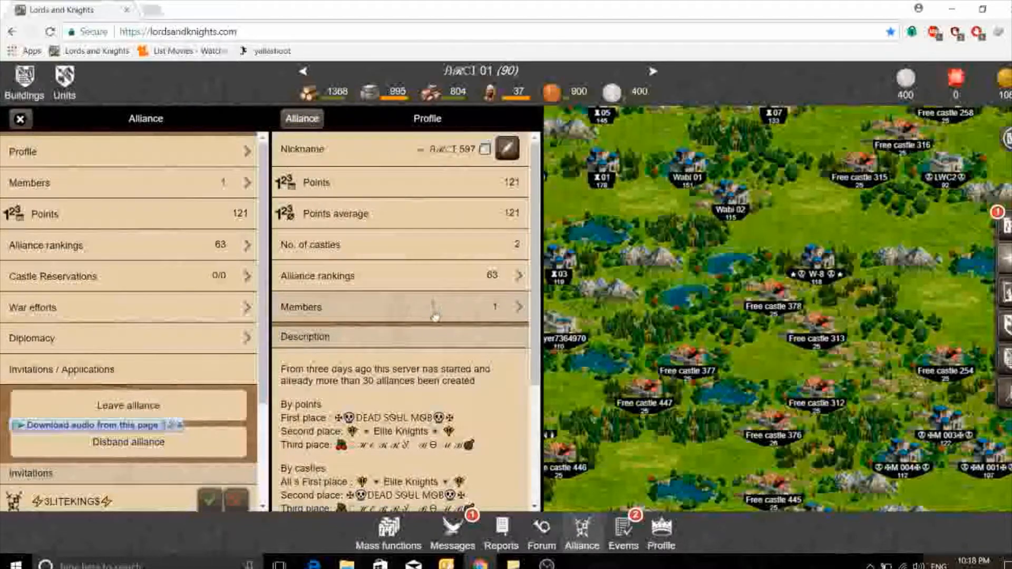
scroll("down", 3)
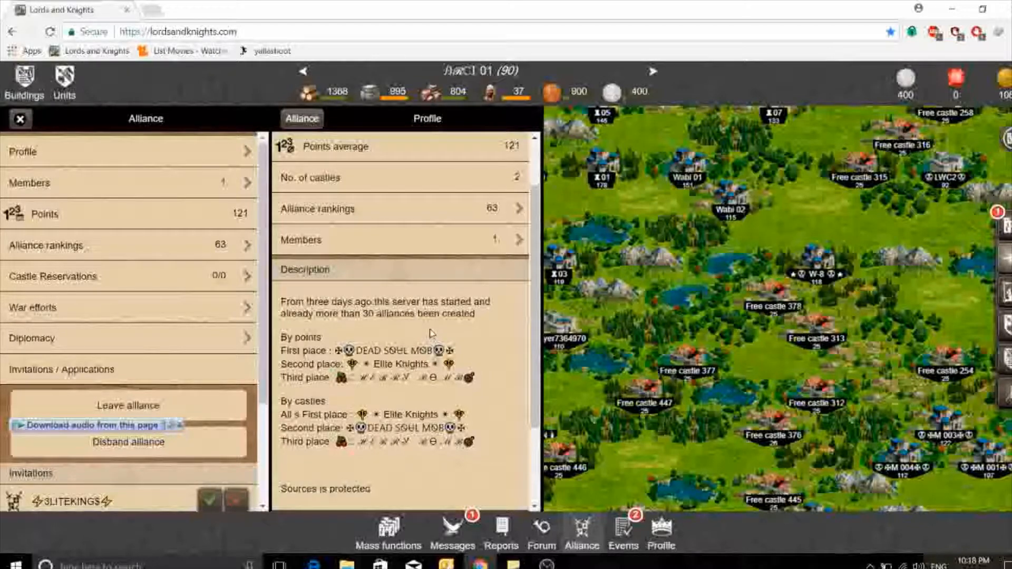
scroll("down", 3)
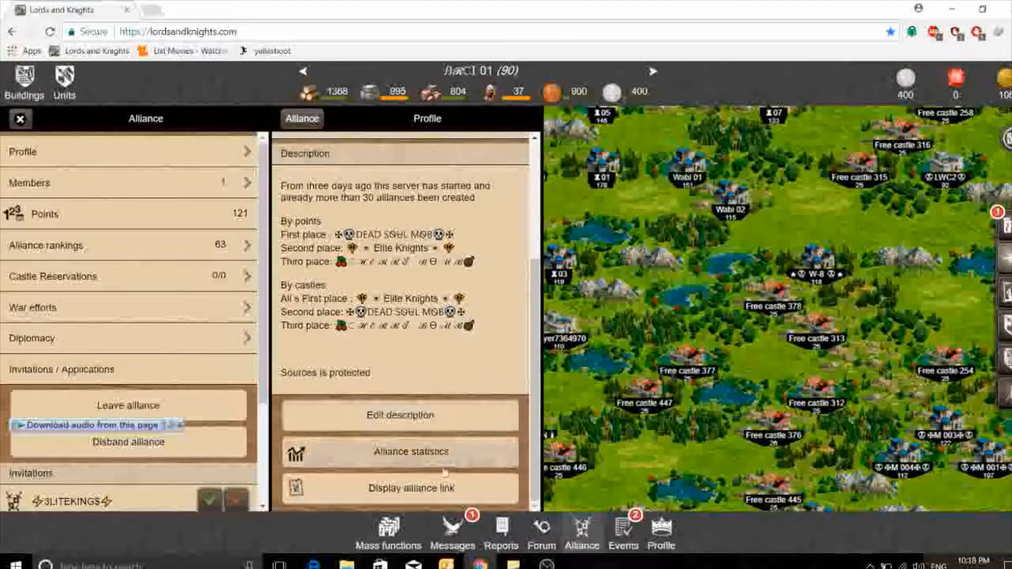
mouse_move(289, 392)
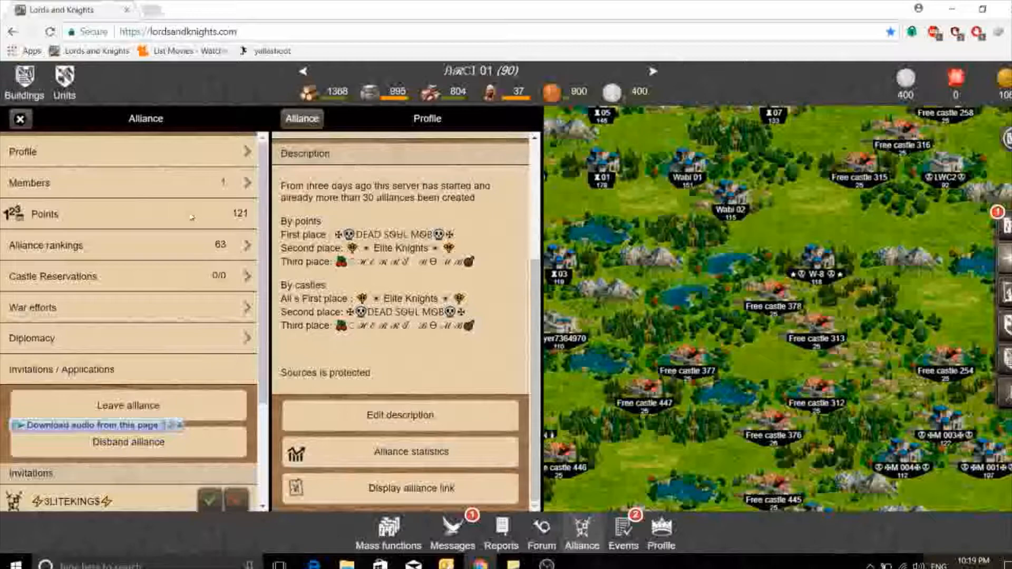
mouse_move(184, 257)
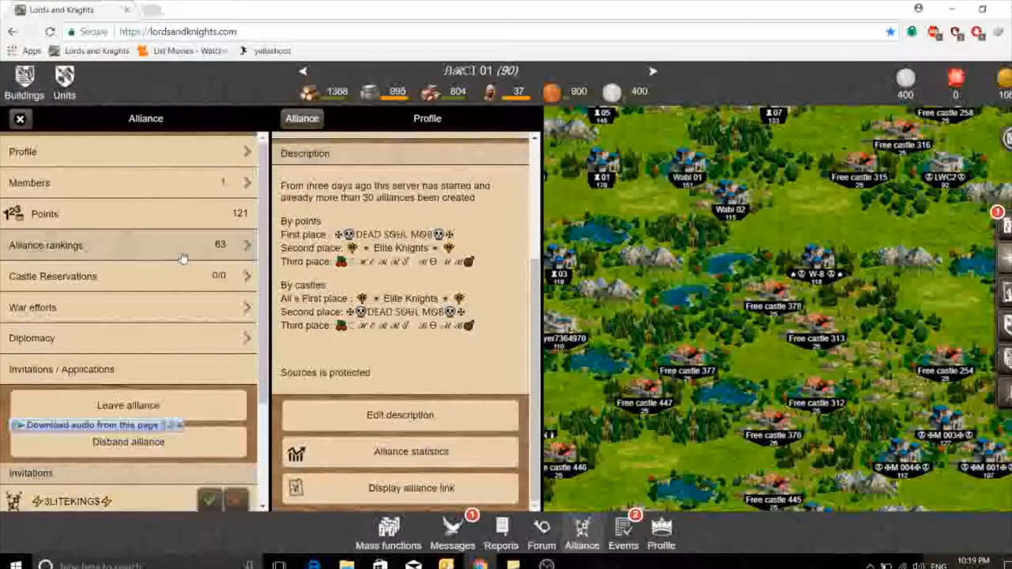
mouse_move(160, 255)
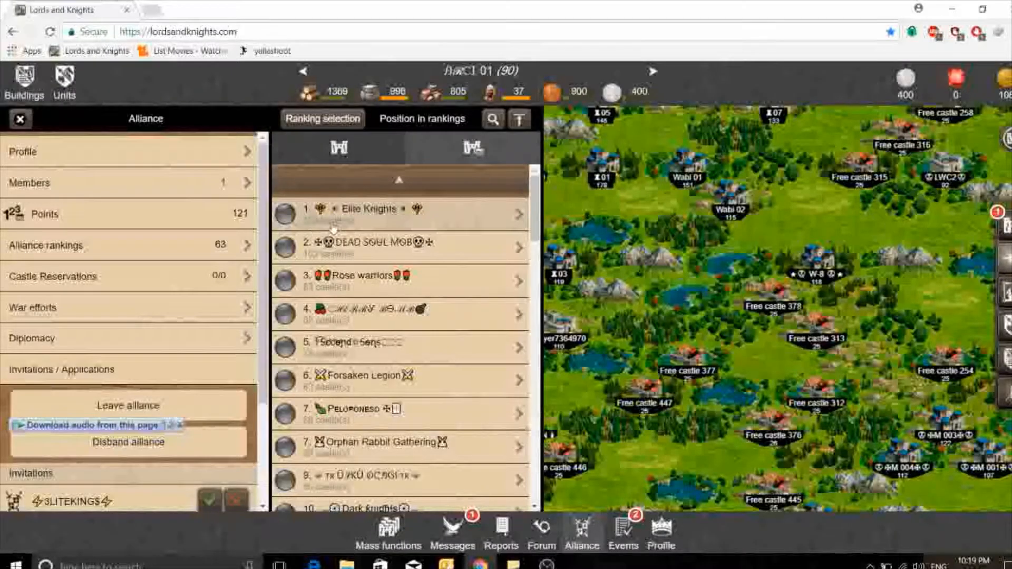
mouse_move(369, 227)
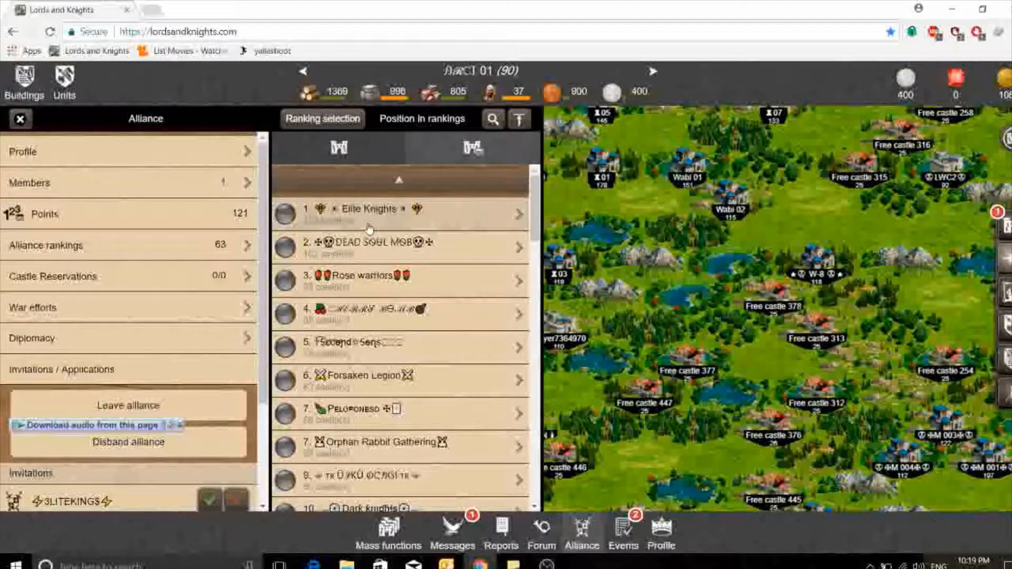
- View the top-ranked alliance profiles and read the DEAD SOUL MOB description to its end
left_click(369, 210)
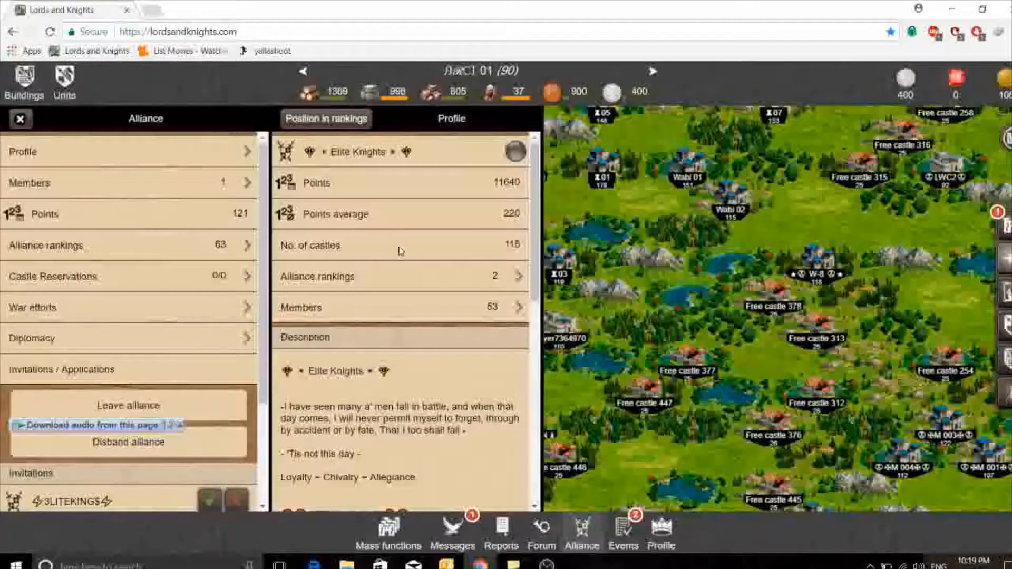
scroll("down", 3)
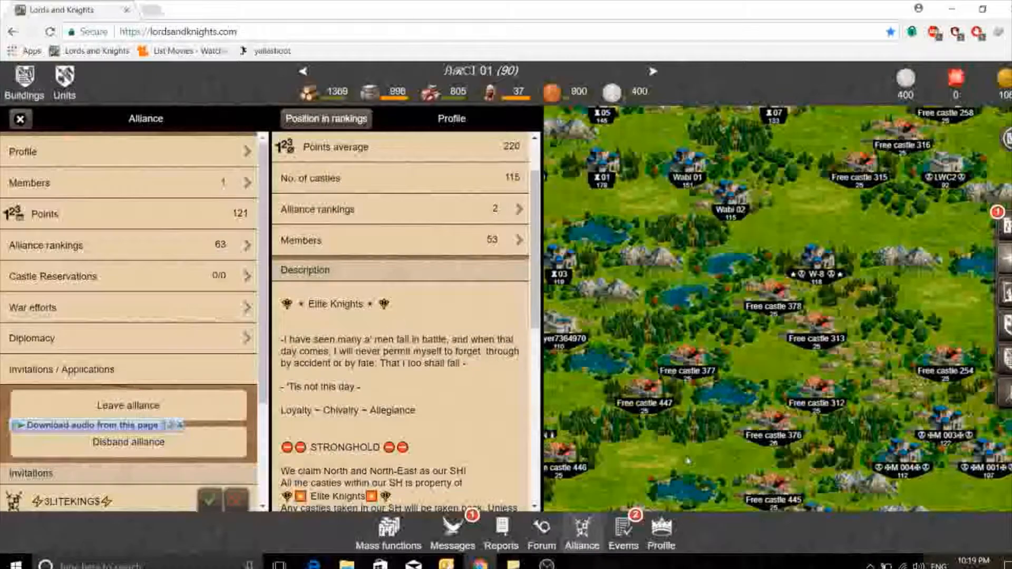
scroll("down", 3)
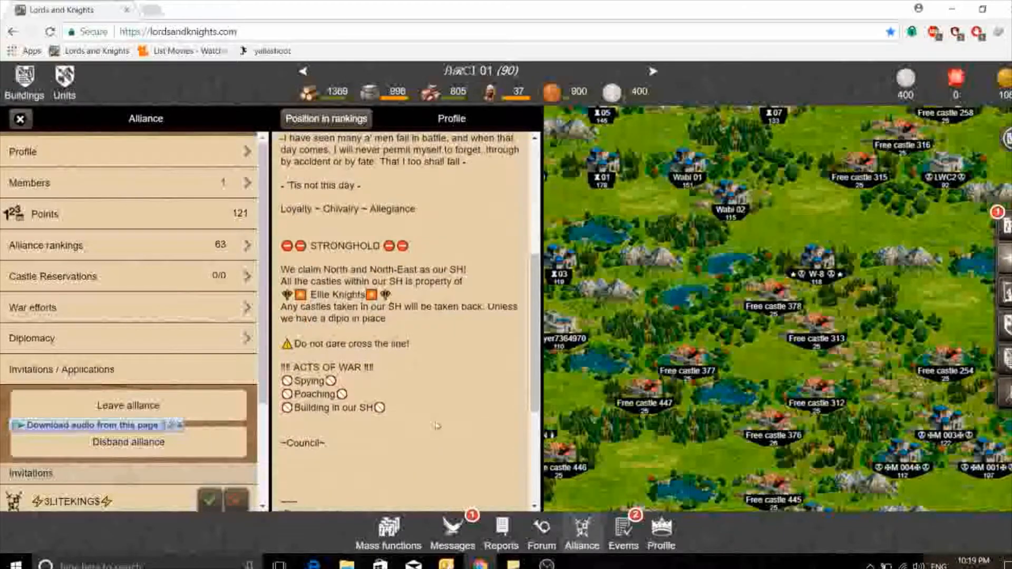
scroll("down", 3)
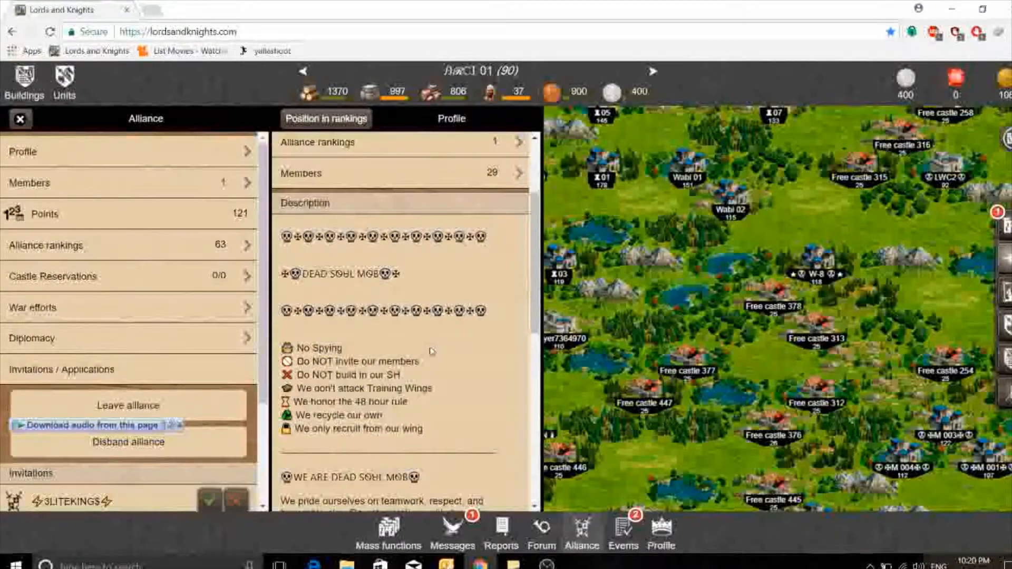
scroll("down", 3)
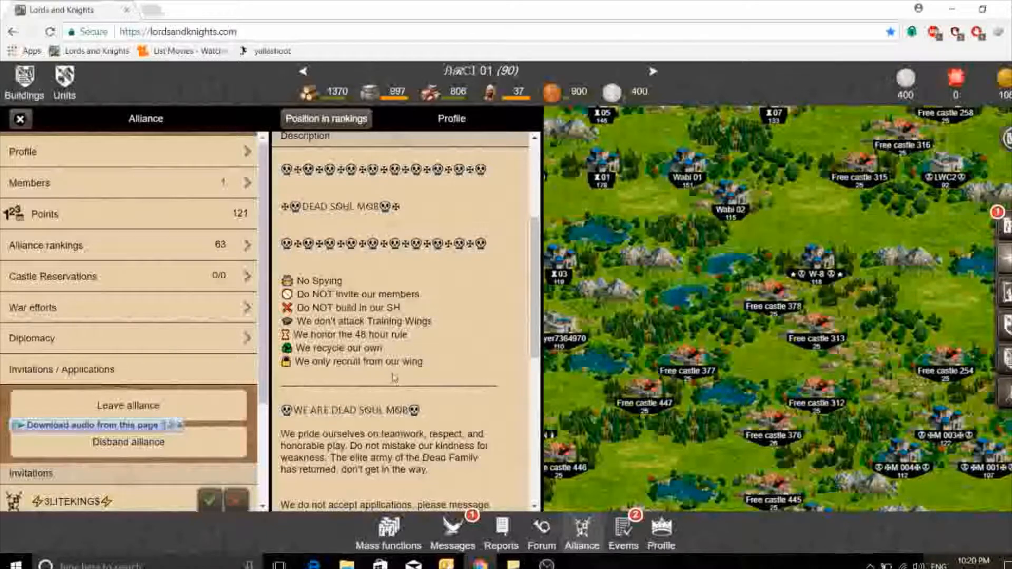
scroll("down", 3)
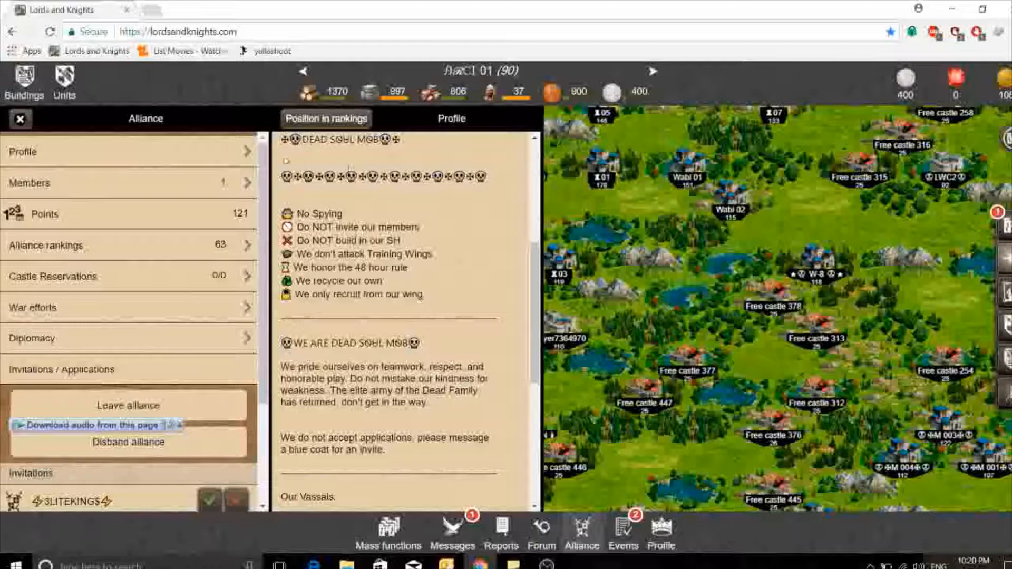
scroll("down", 3)
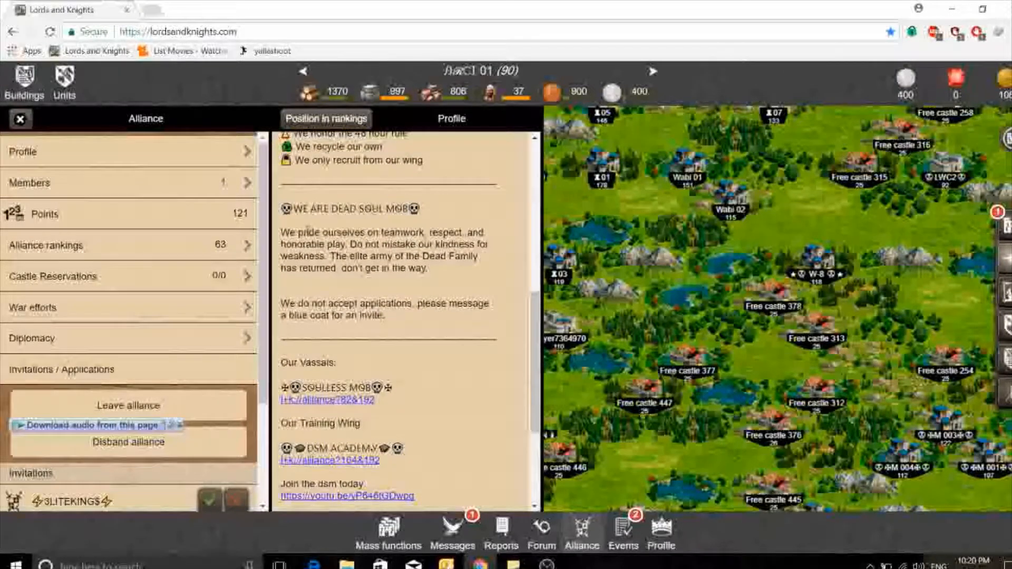
scroll("down", 3)
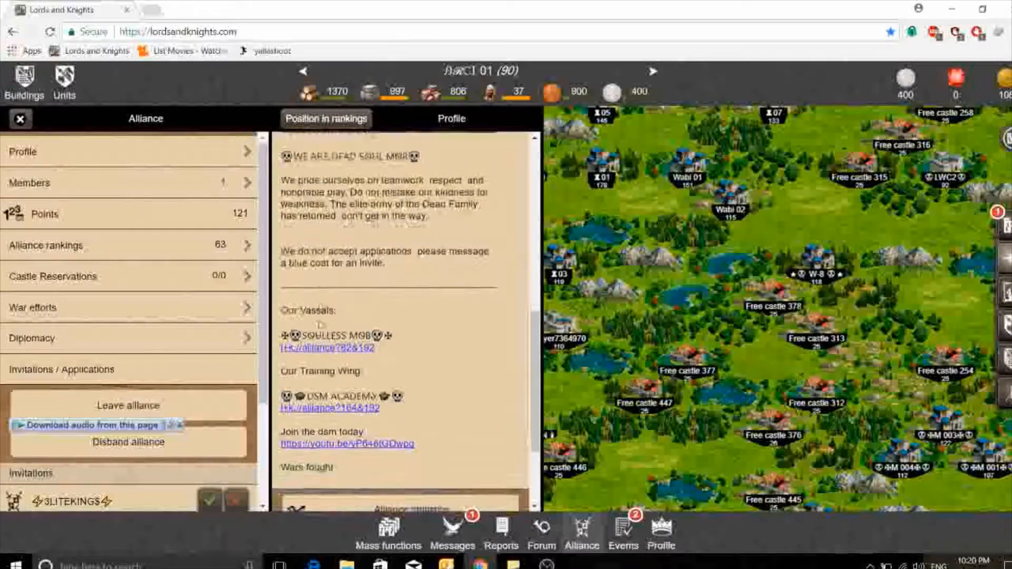
scroll("down", 3)
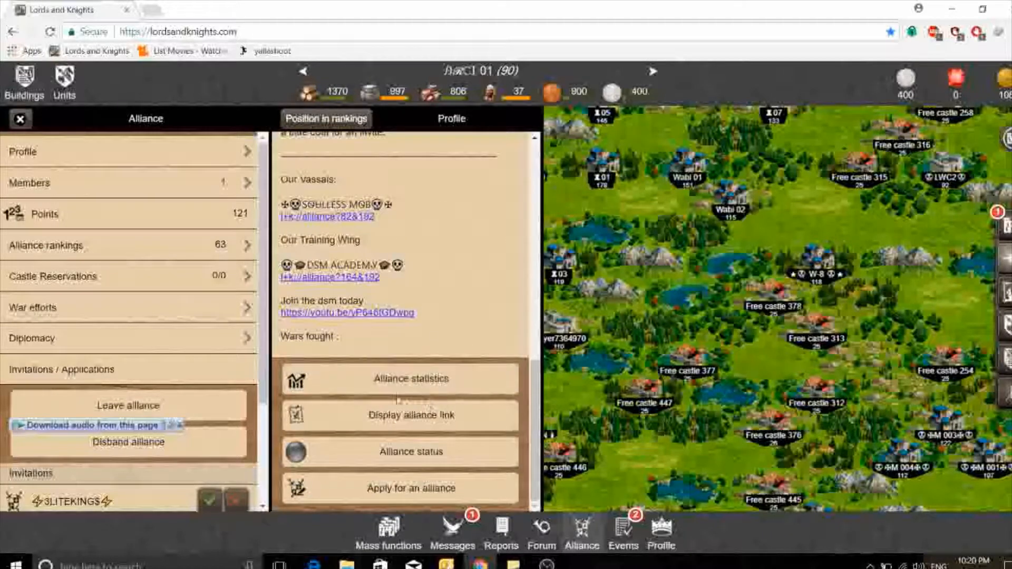
mouse_move(346, 292)
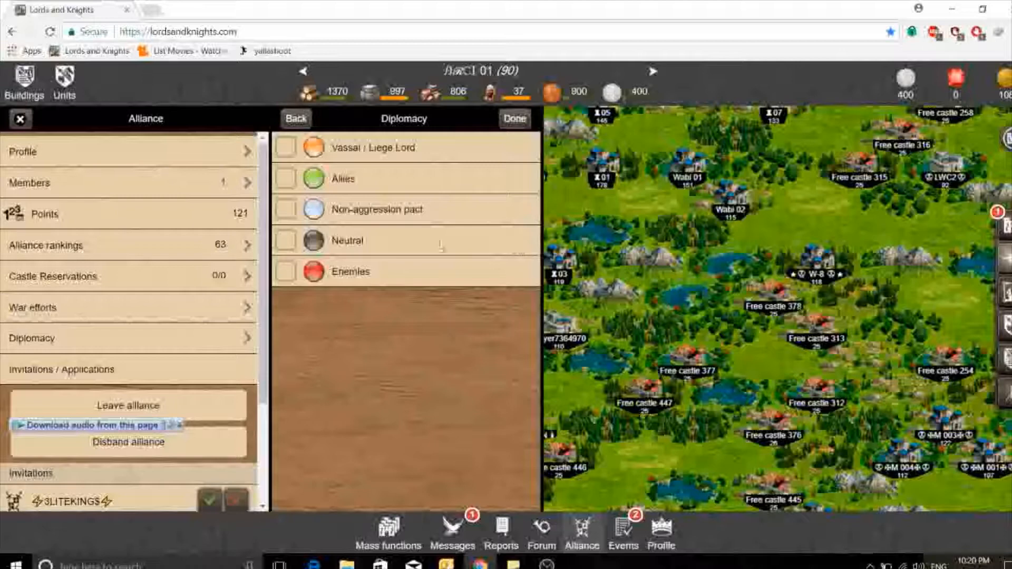
- Try Neutral and Non-aggression pact, settle on Vassal / Liege Lord and confirm with Done
left_click(285, 241)
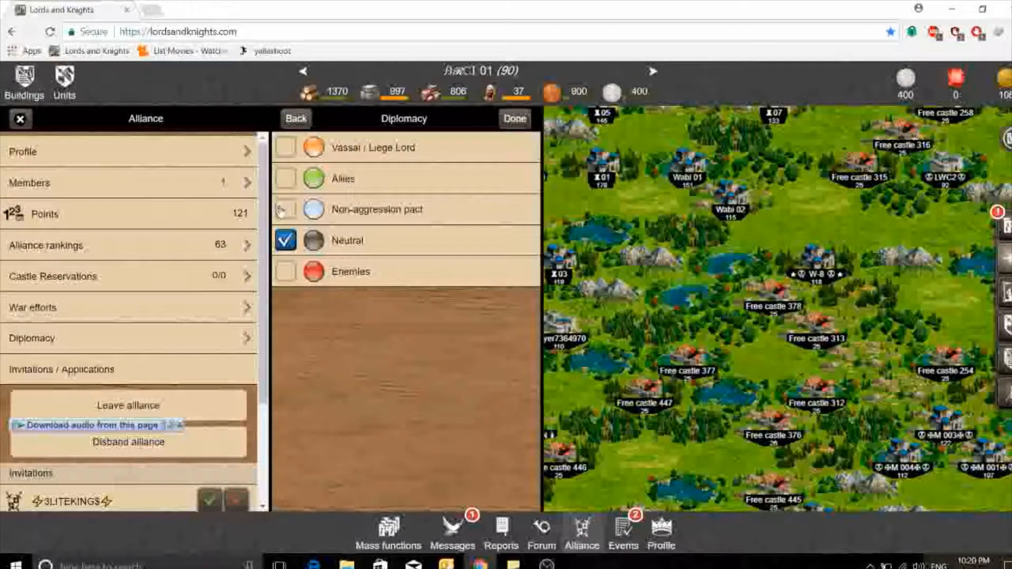
left_click(284, 209)
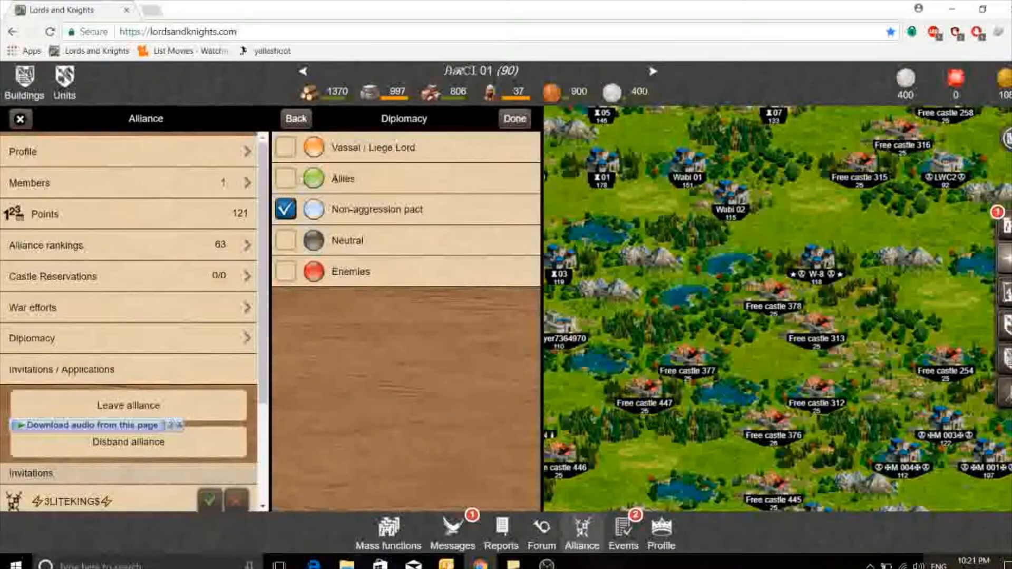
mouse_move(367, 182)
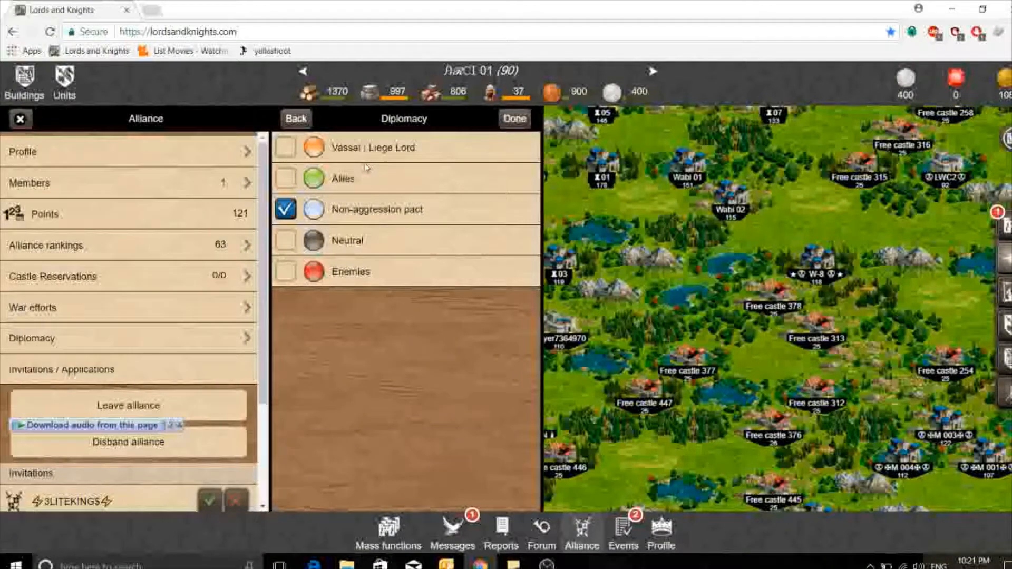
mouse_move(372, 197)
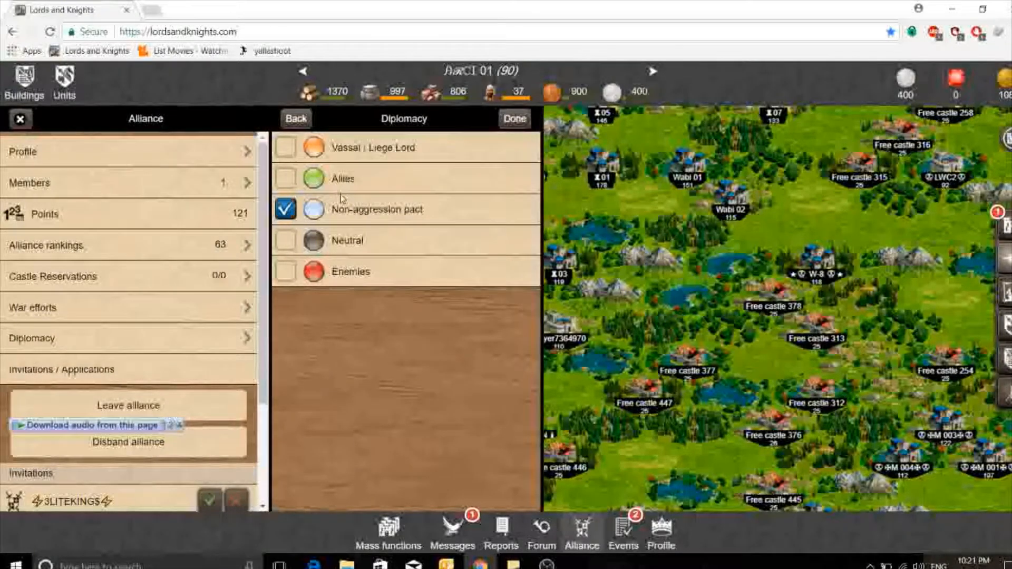
mouse_move(382, 182)
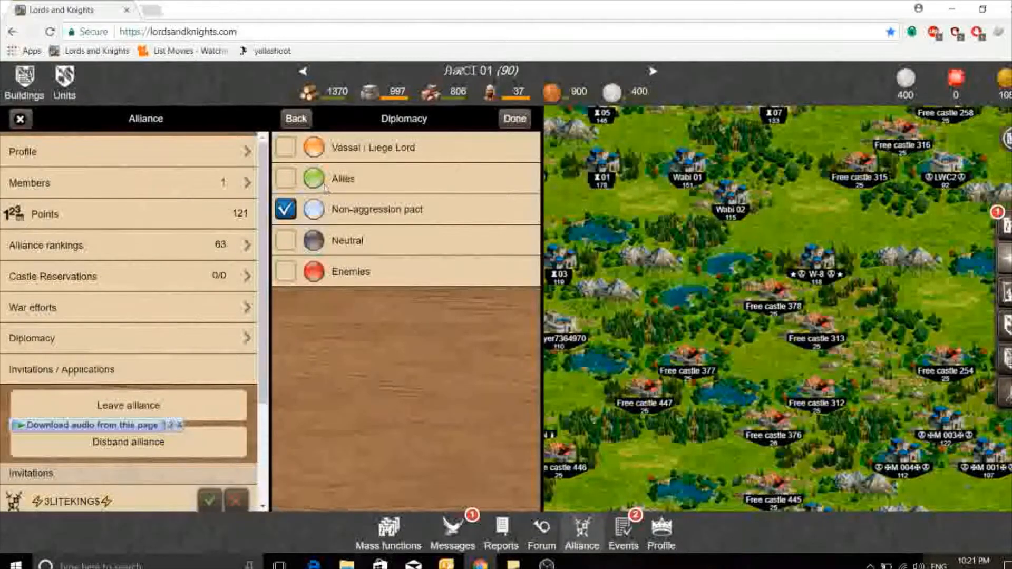
mouse_move(298, 158)
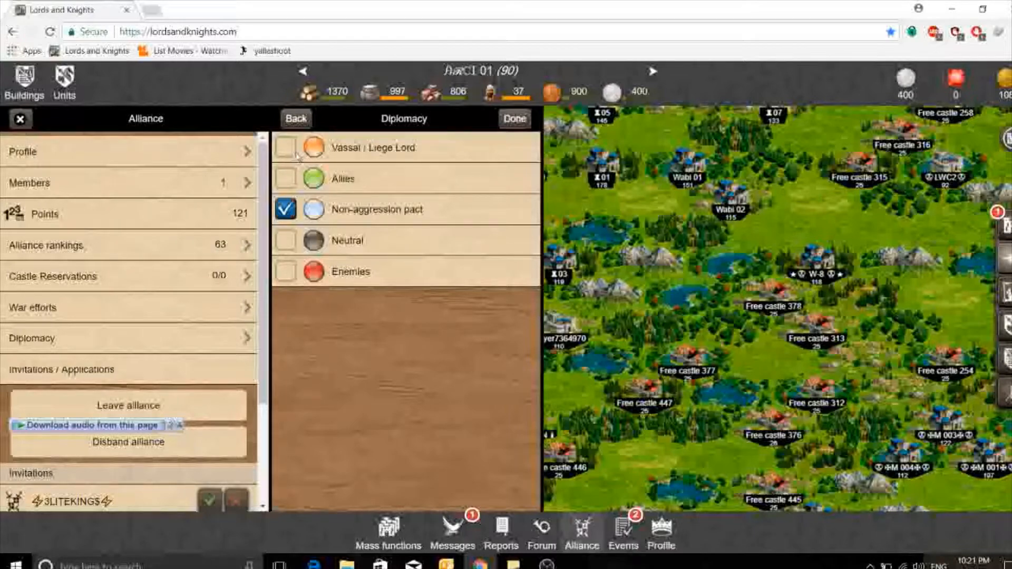
left_click(286, 147)
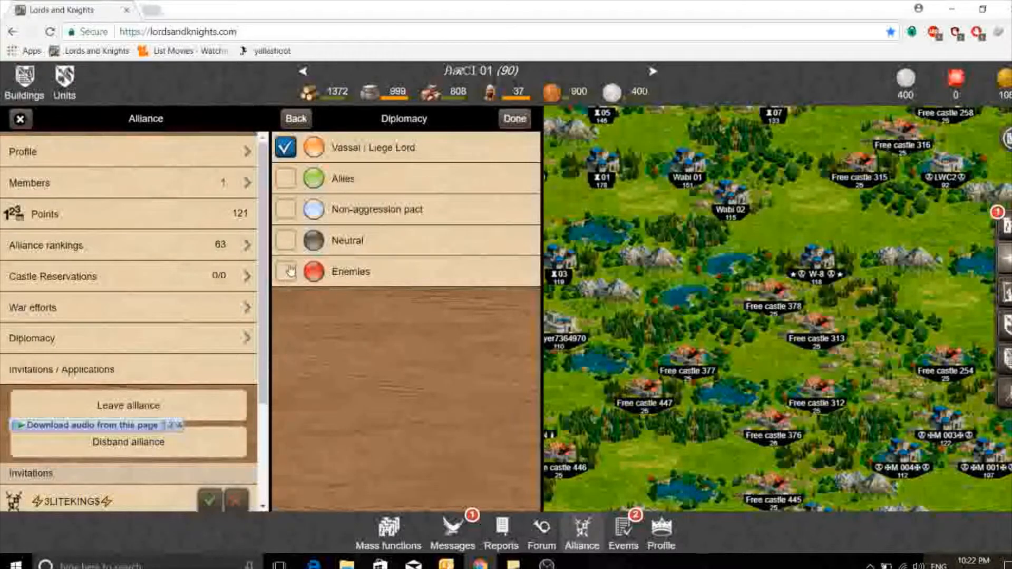
left_click(285, 272)
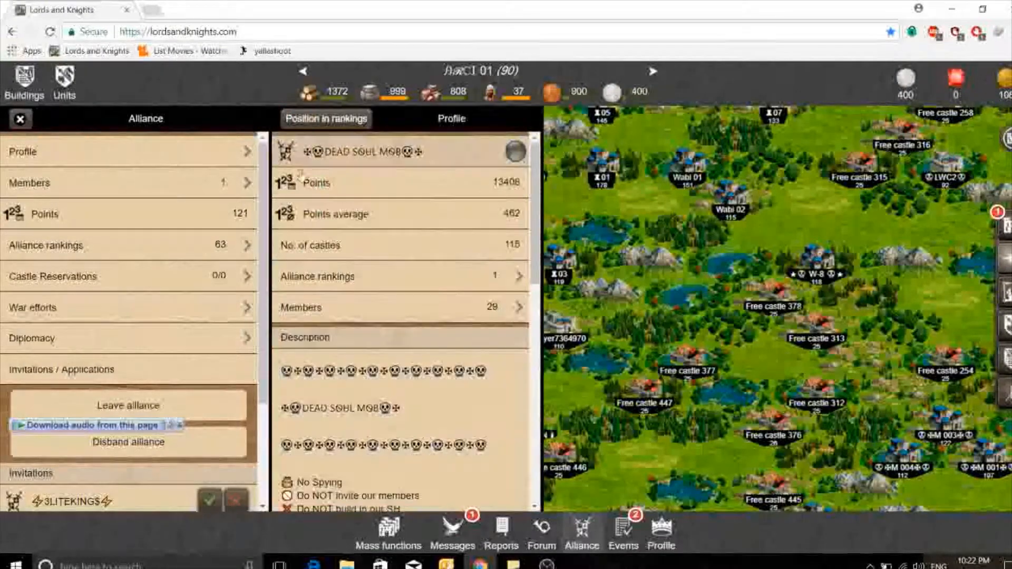
mouse_move(310, 293)
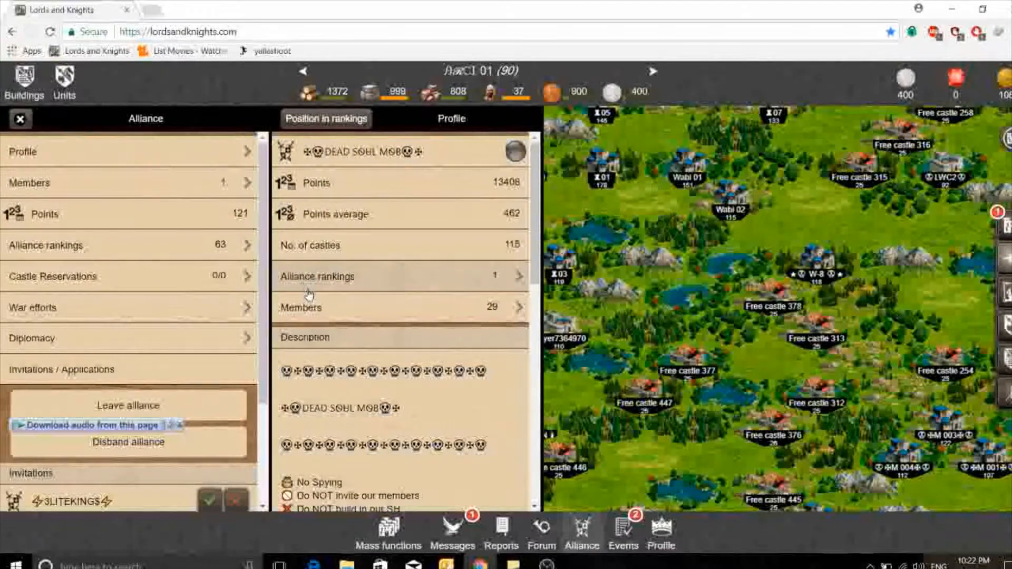
mouse_move(303, 318)
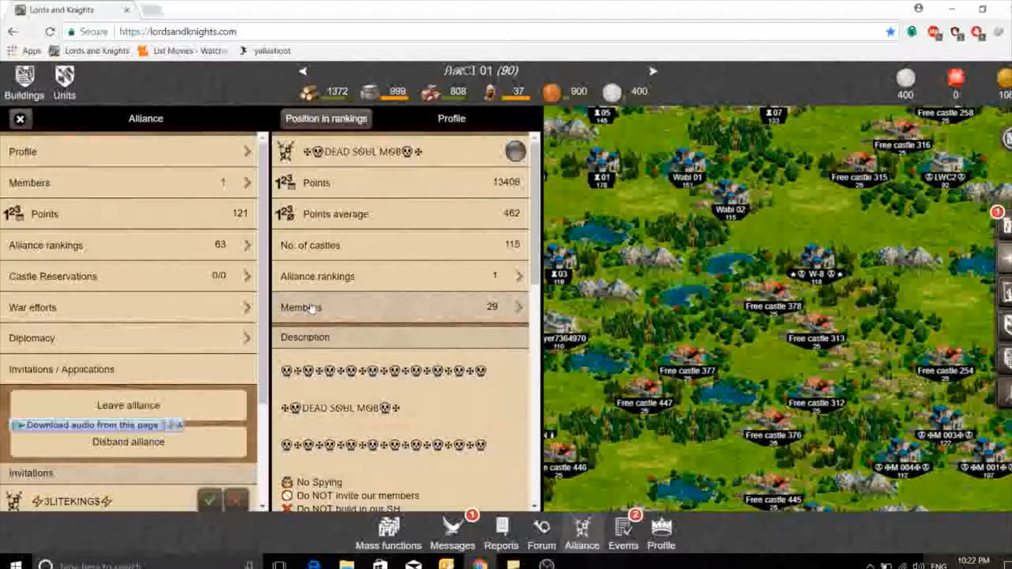
mouse_move(333, 291)
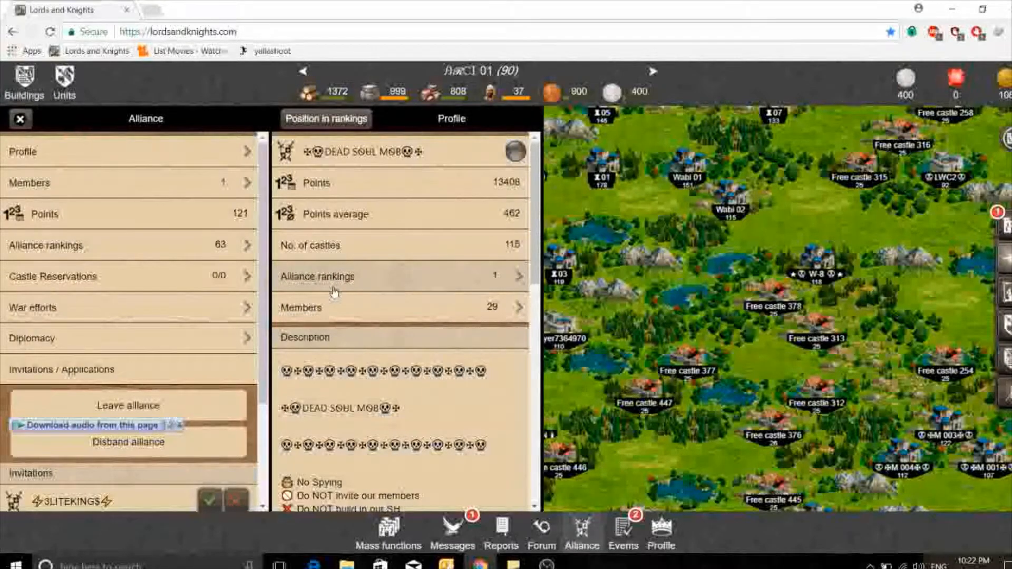
- Show the alliance rankings sorted by Points
left_click(333, 276)
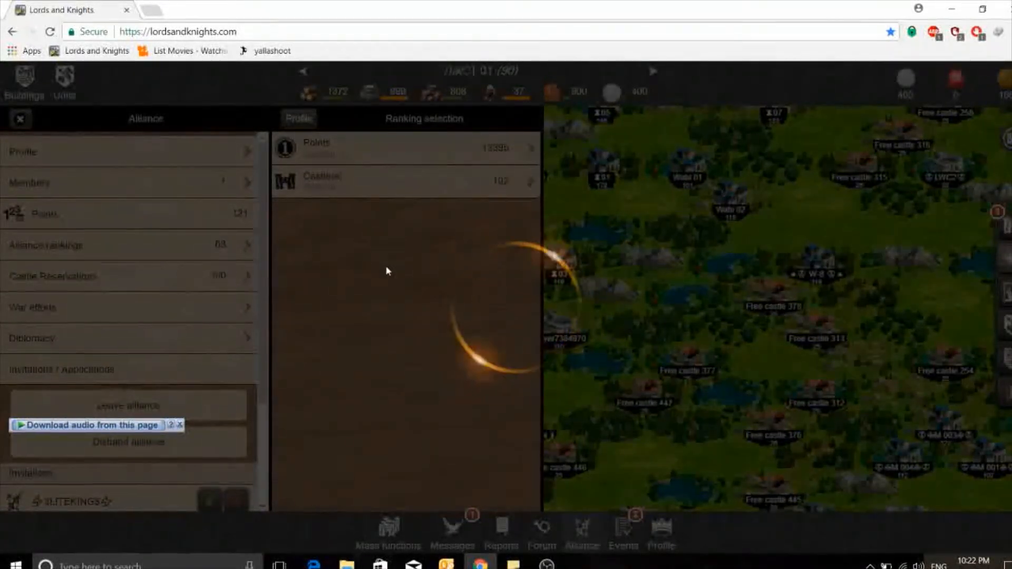
left_click(316, 147)
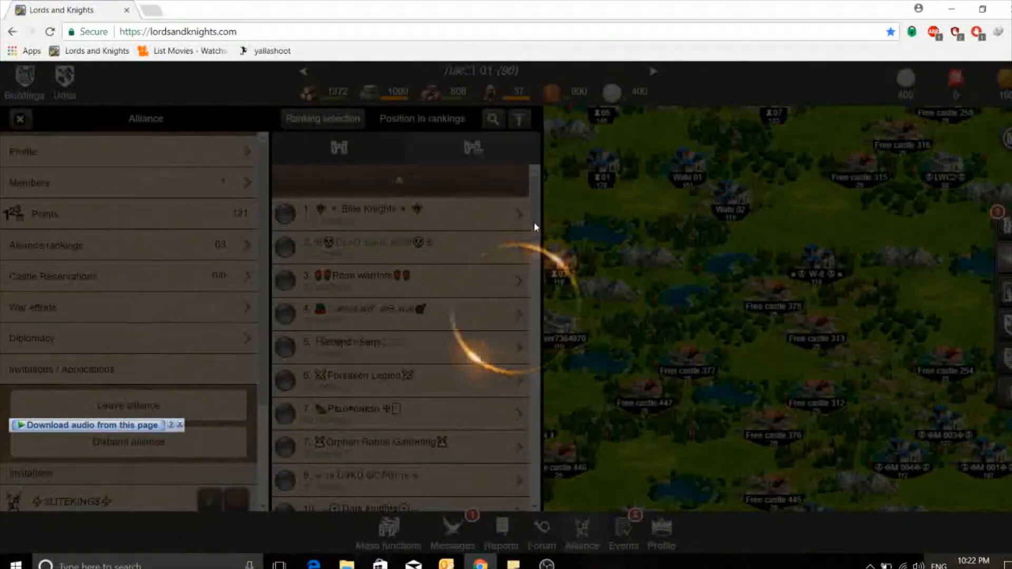
mouse_move(380, 434)
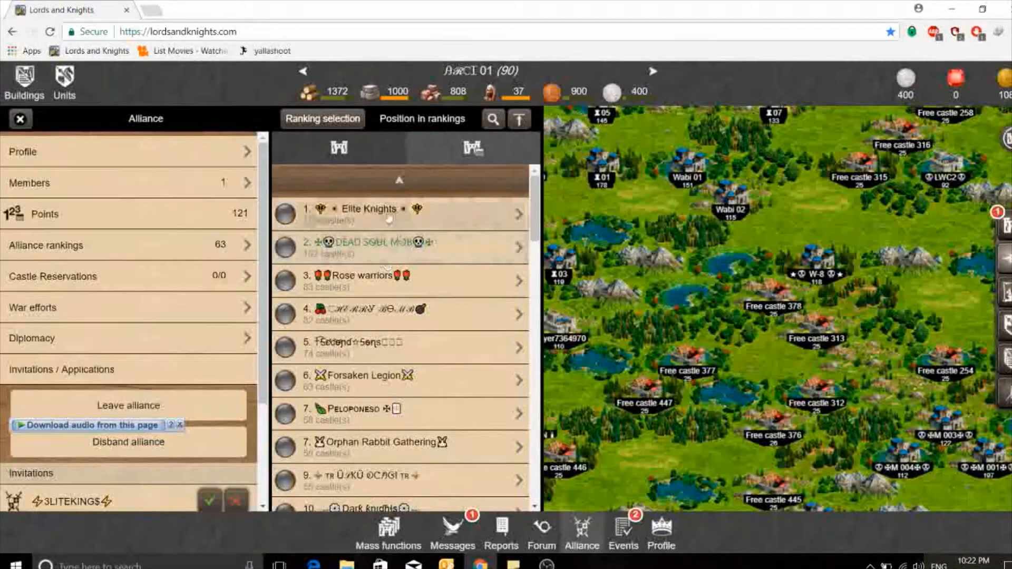
- Mark Rose warriors as Vassal / Liege Lord from their alliance profile's diplomacy choices
left_click(361, 277)
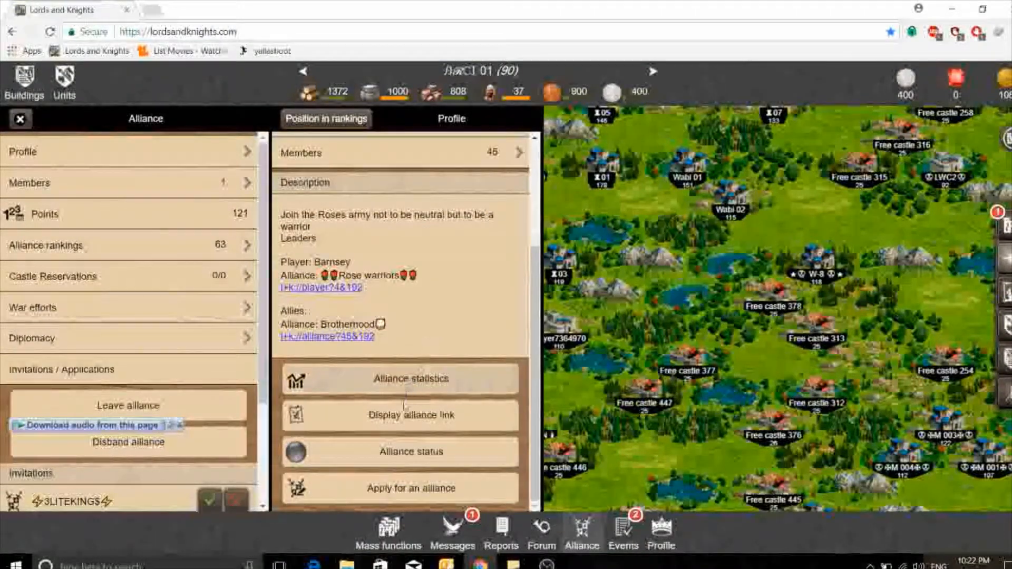
left_click(32, 339)
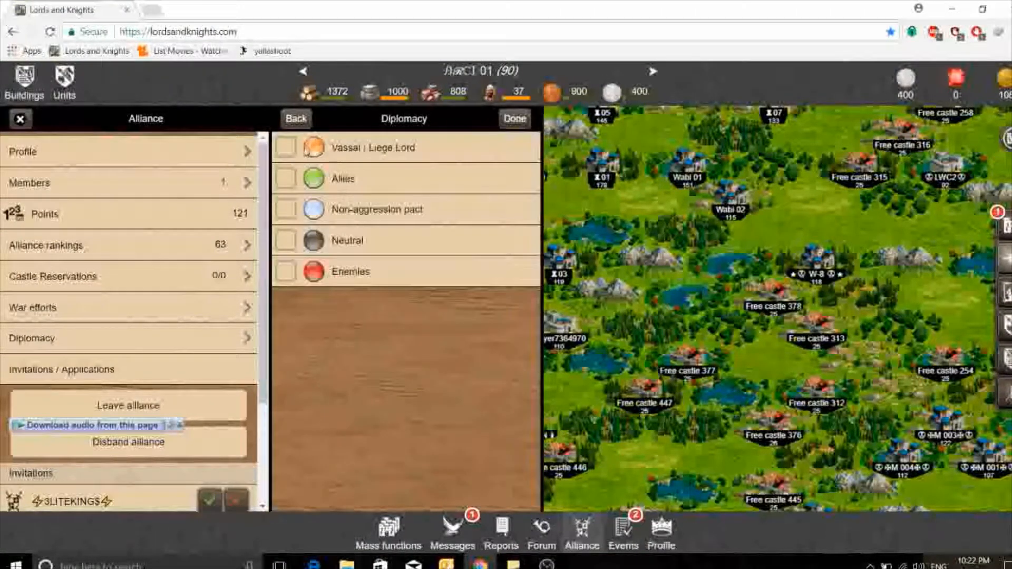
left_click(284, 147)
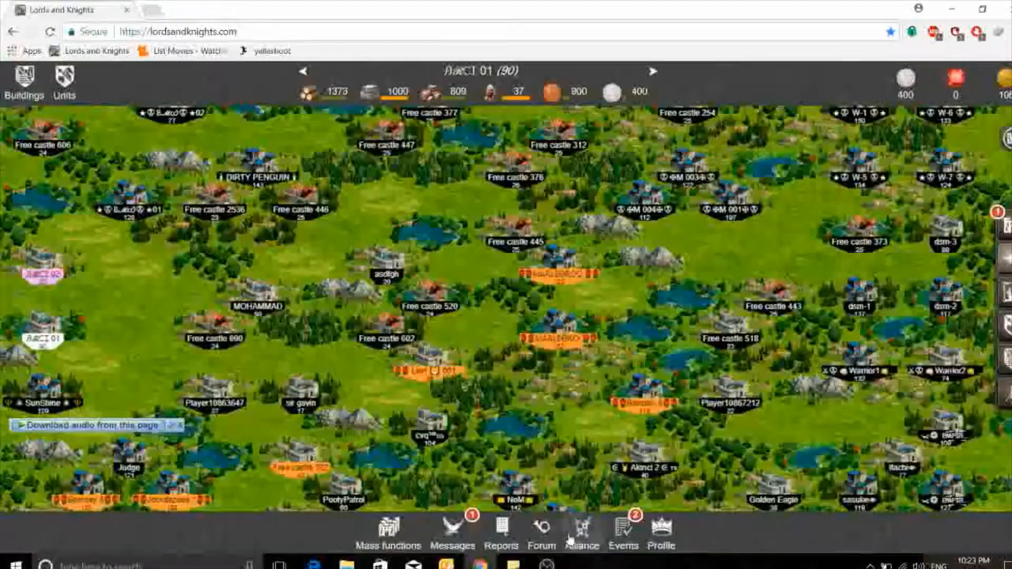
- Reopen the alliance window and set the Rose warriors relation to allies
left_click(583, 529)
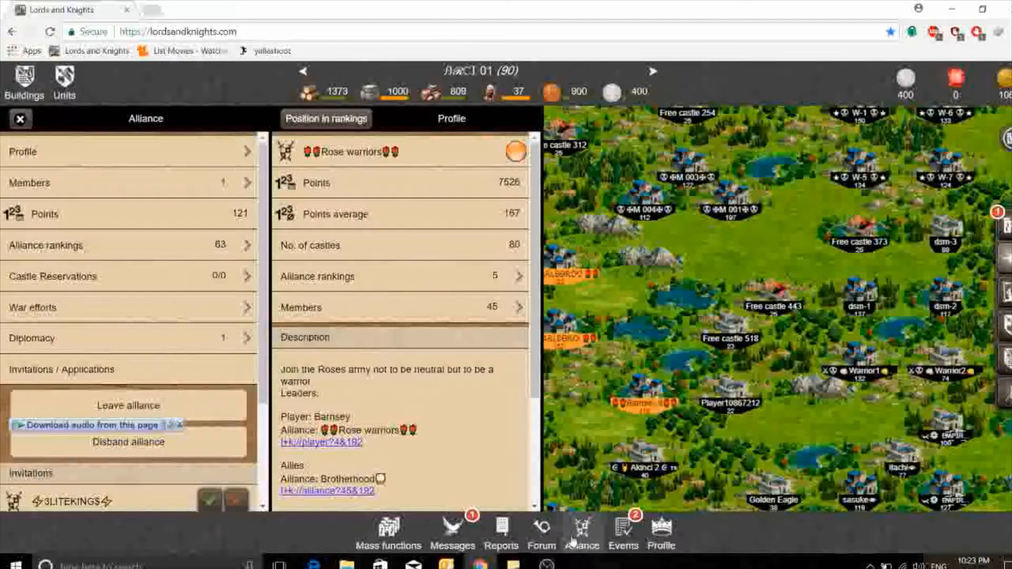
scroll("down", 3)
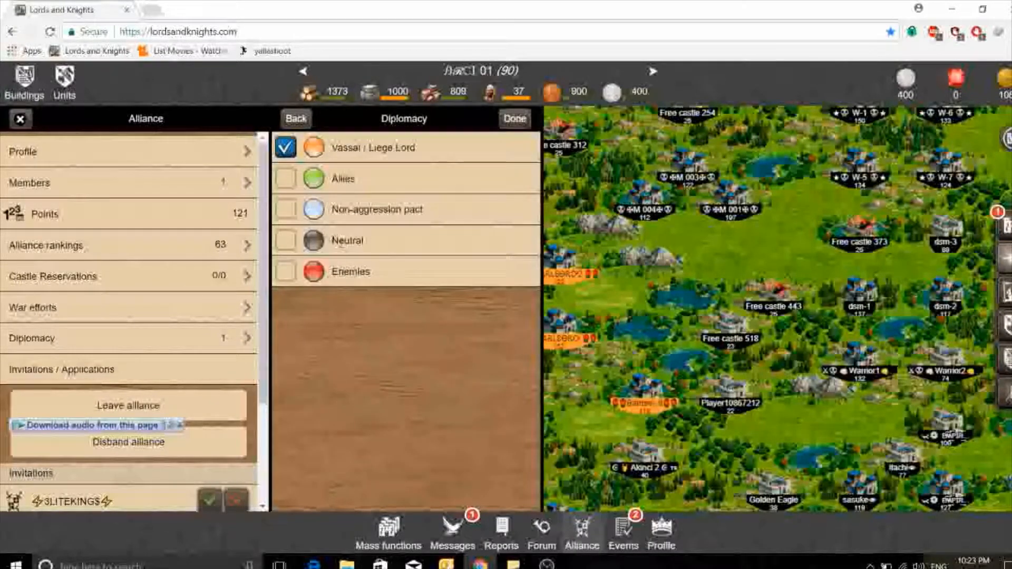
left_click(285, 178)
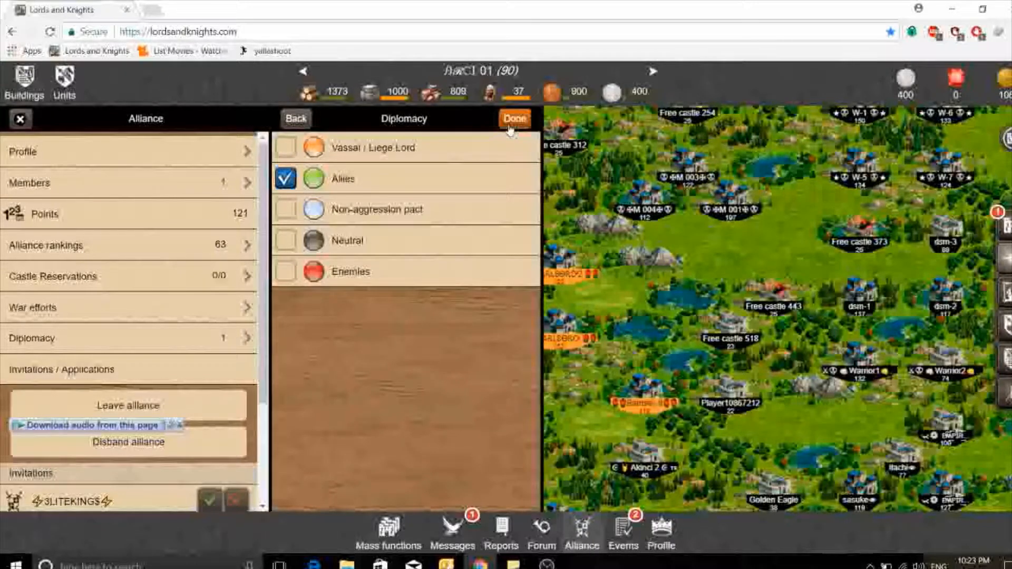
left_click(514, 118)
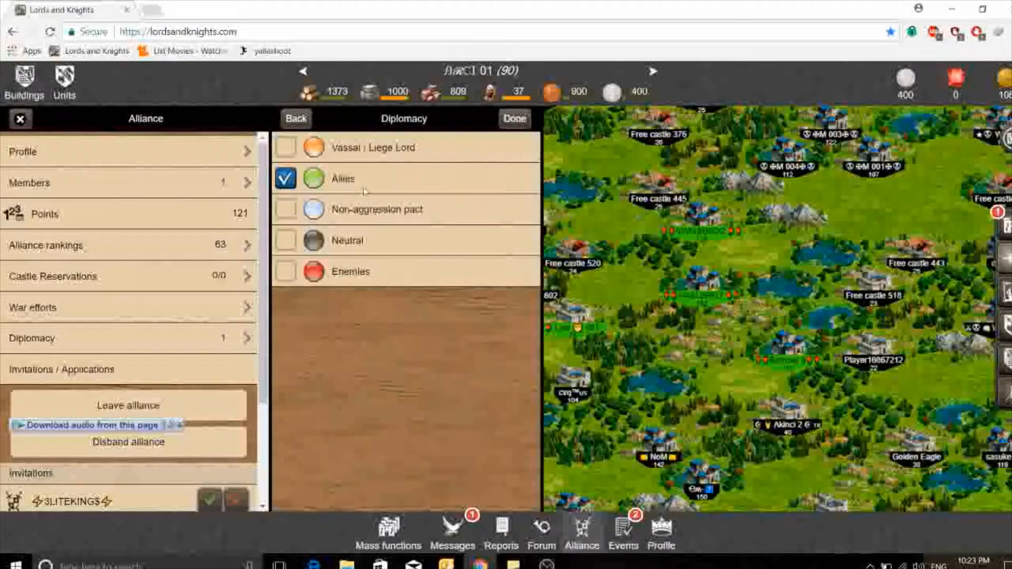
- Switch the relation to non-aggression pact and stop marking Rose warriors as enemies
left_click(285, 208)
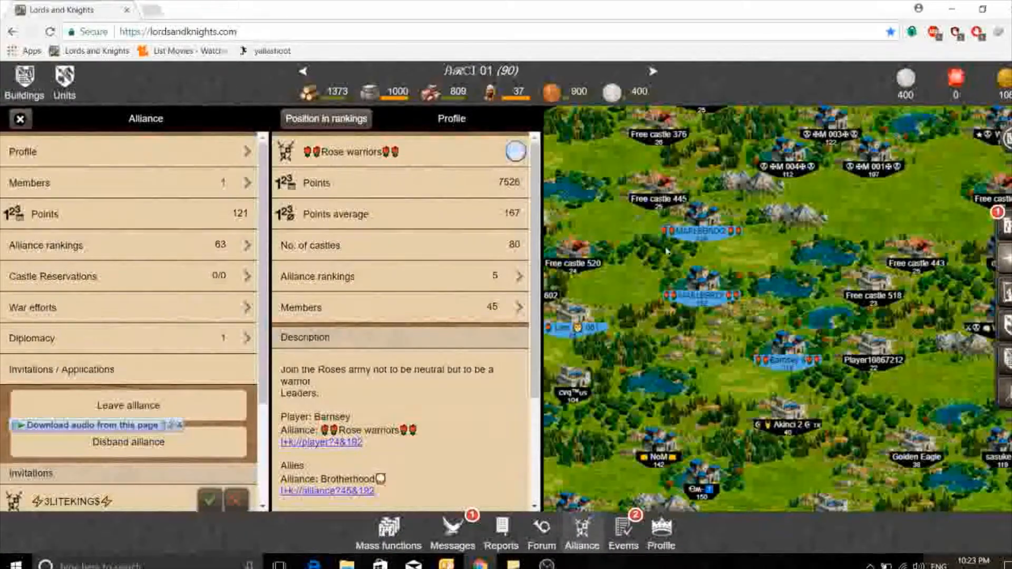
scroll("down", 3)
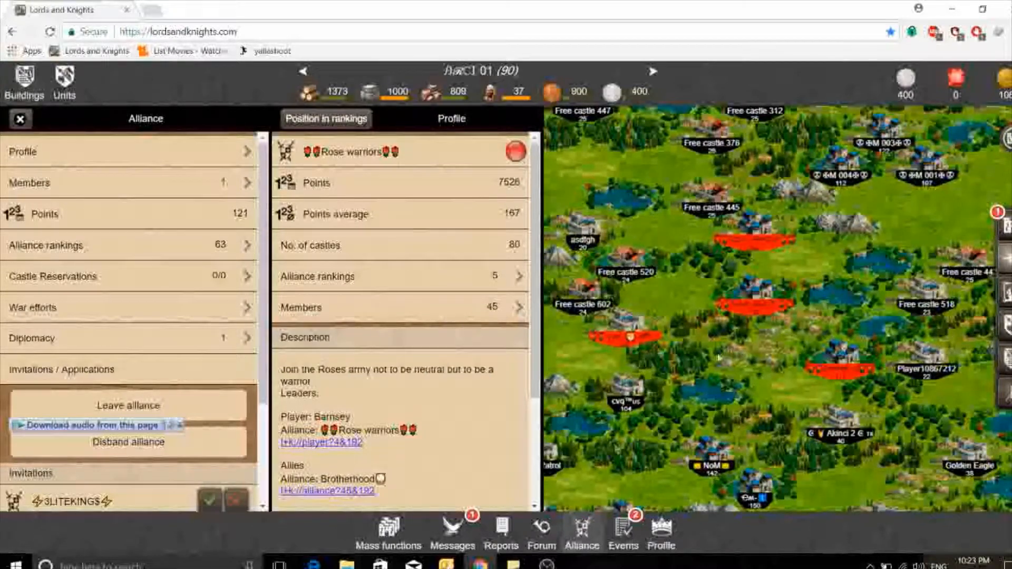
mouse_move(548, 314)
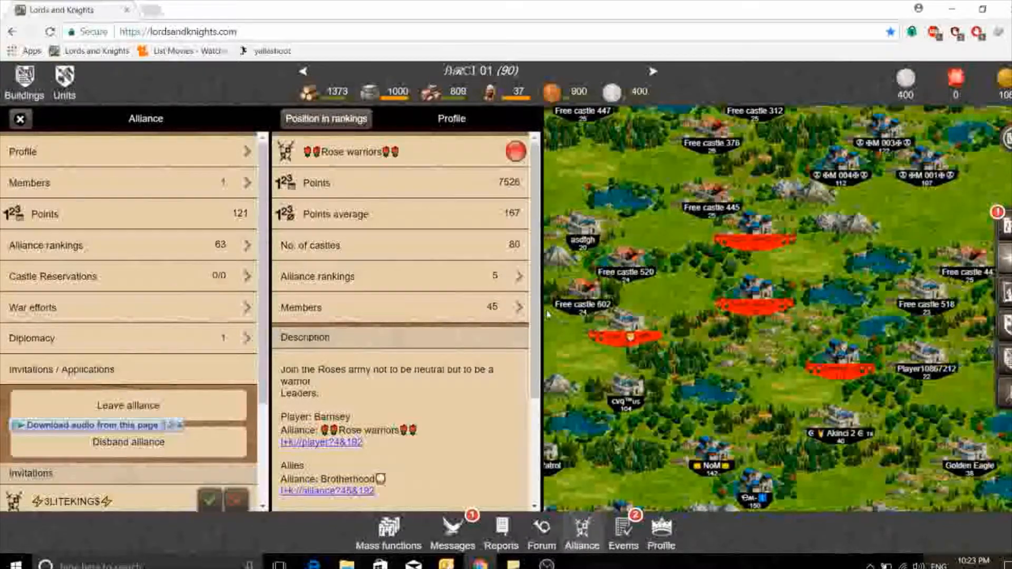
mouse_move(473, 348)
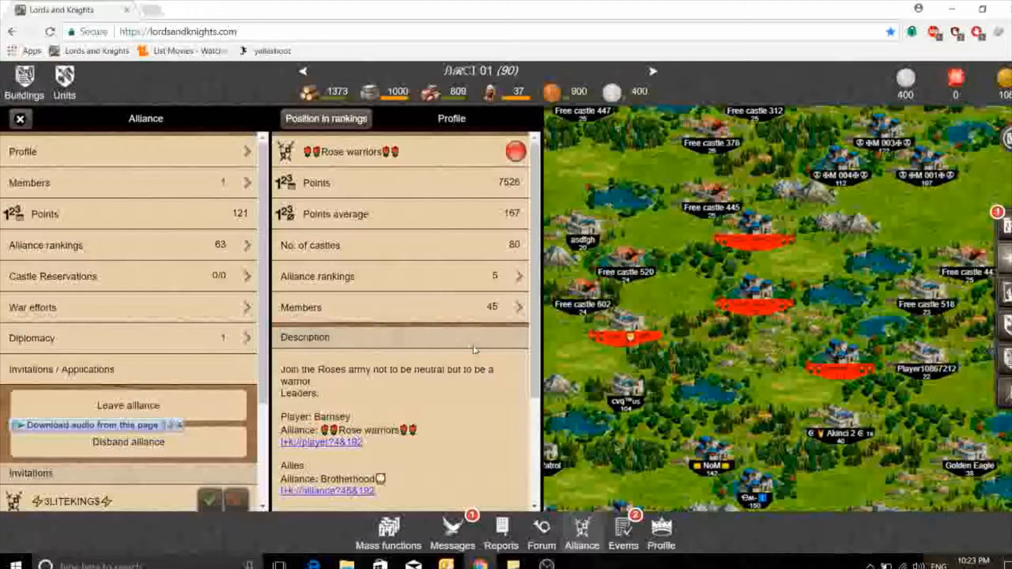
mouse_move(479, 309)
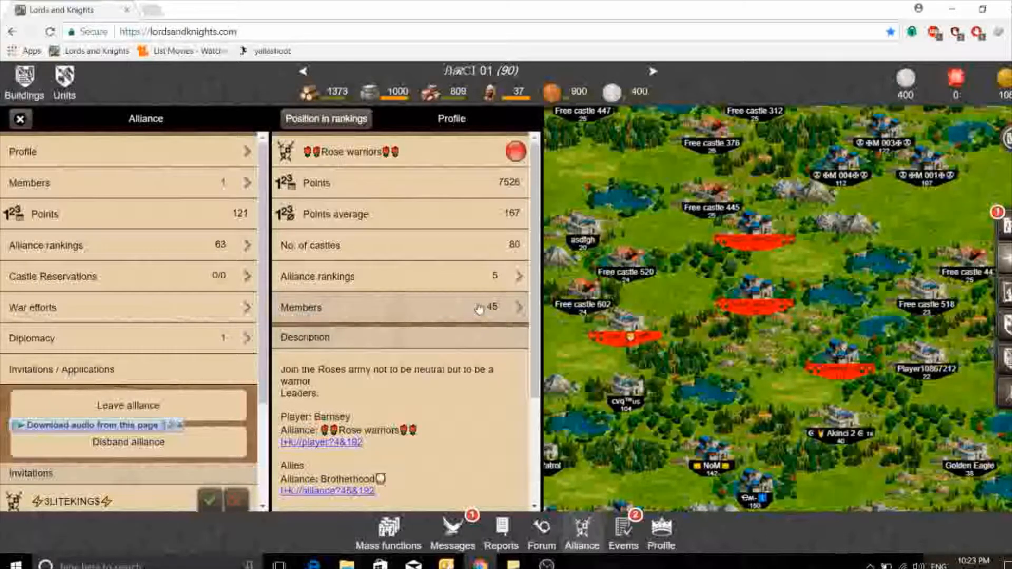
mouse_move(447, 304)
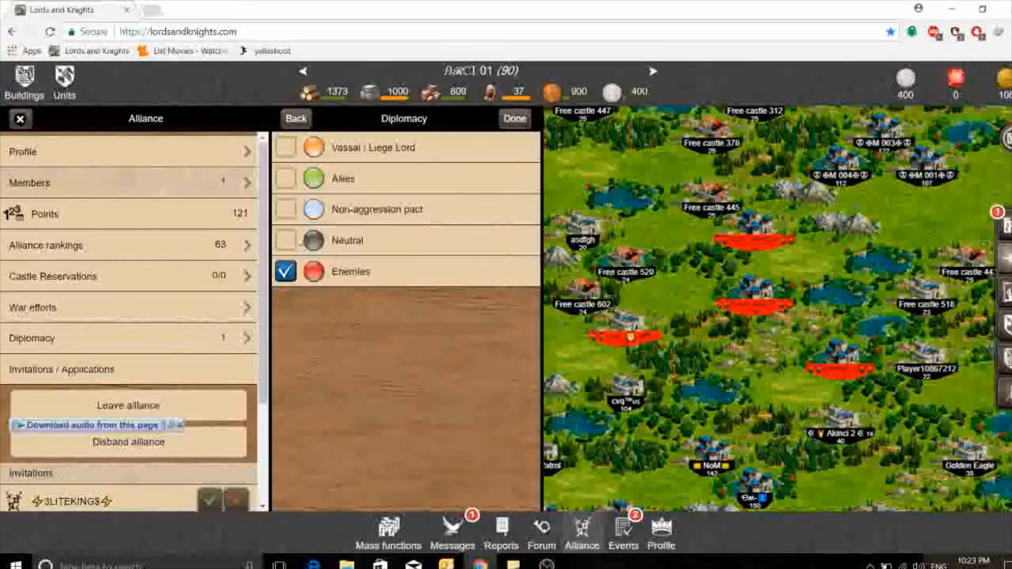
left_click(284, 240)
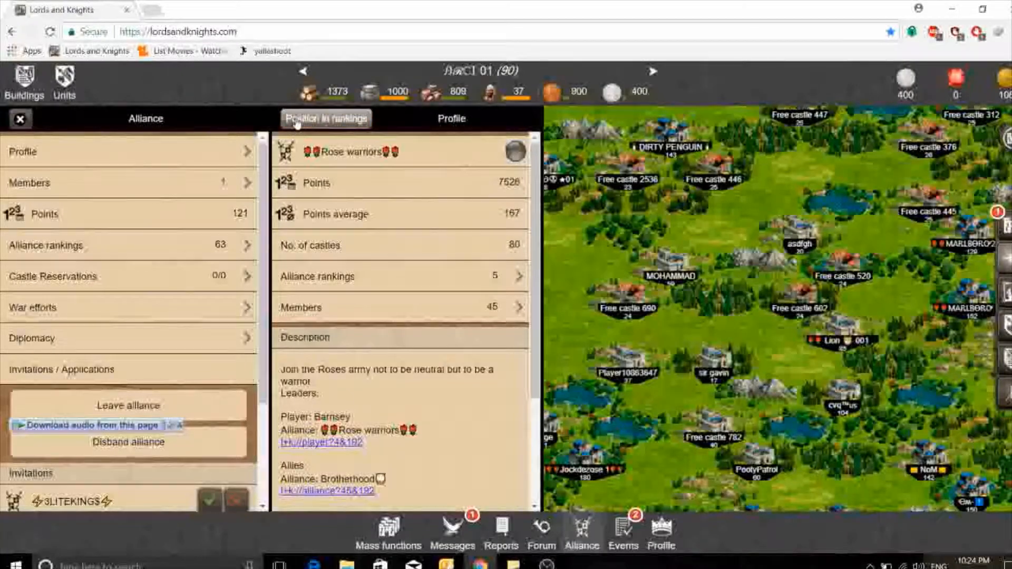
- Close the alliance panel and bring up the actions for the second castle on the map
left_click(20, 118)
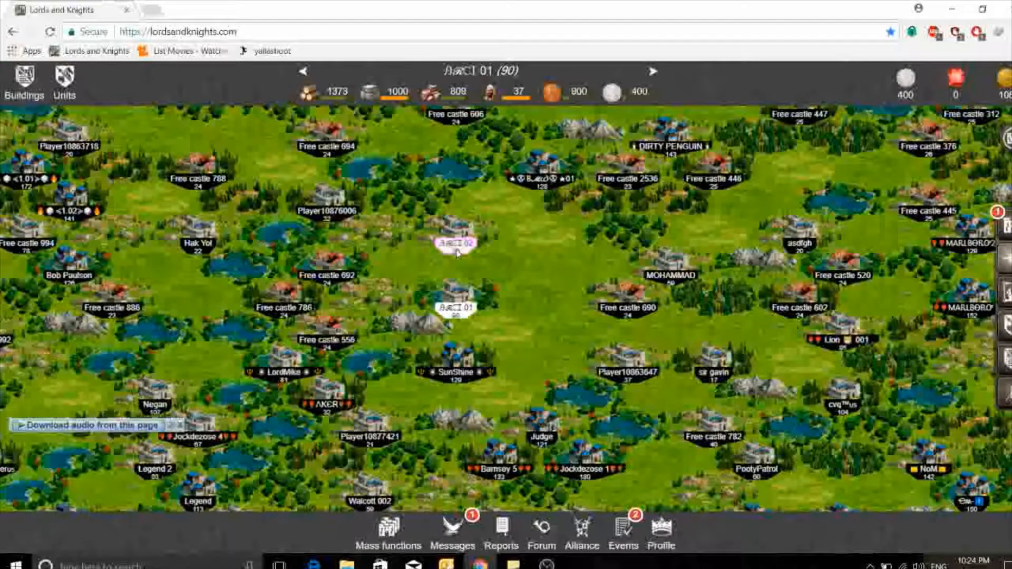
left_click(455, 245)
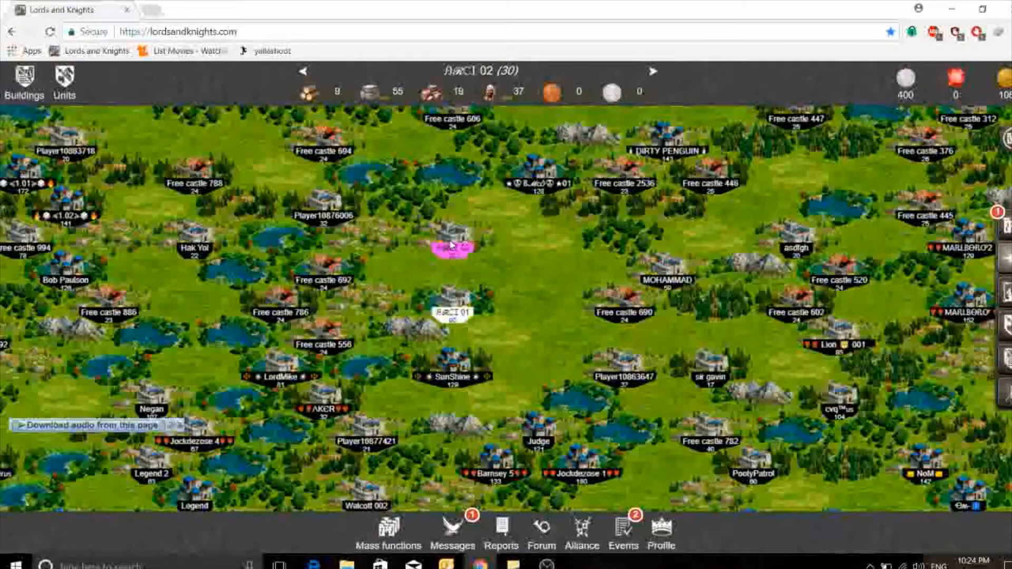
left_click(451, 251)
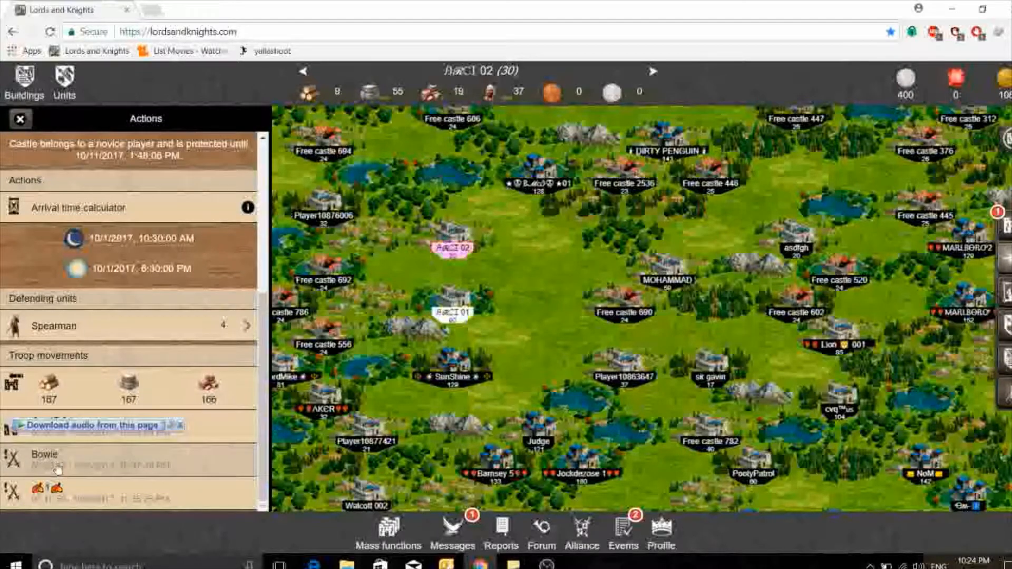
- View the incoming troop movement and jump to the attacking player's castle
left_click(40, 459)
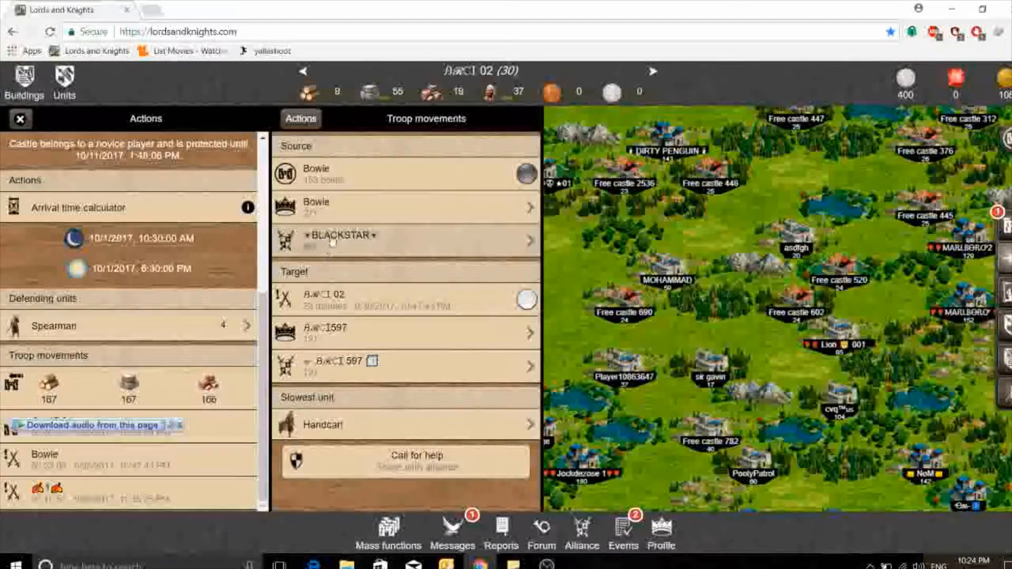
left_click(20, 119)
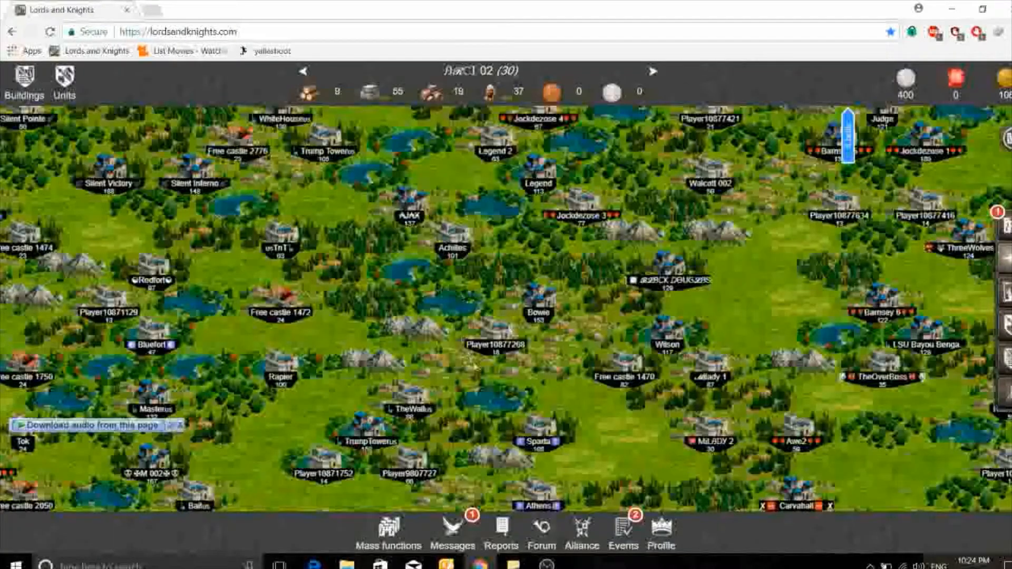
- Select a castle on the map and view its Dead Soul Mob owner's profile
left_click(534, 305)
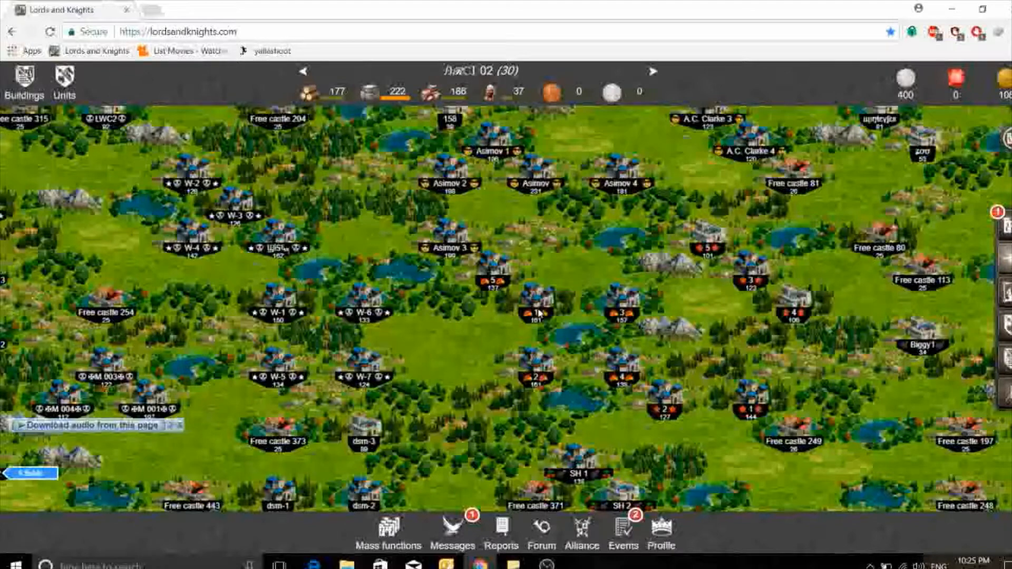
left_click(532, 312)
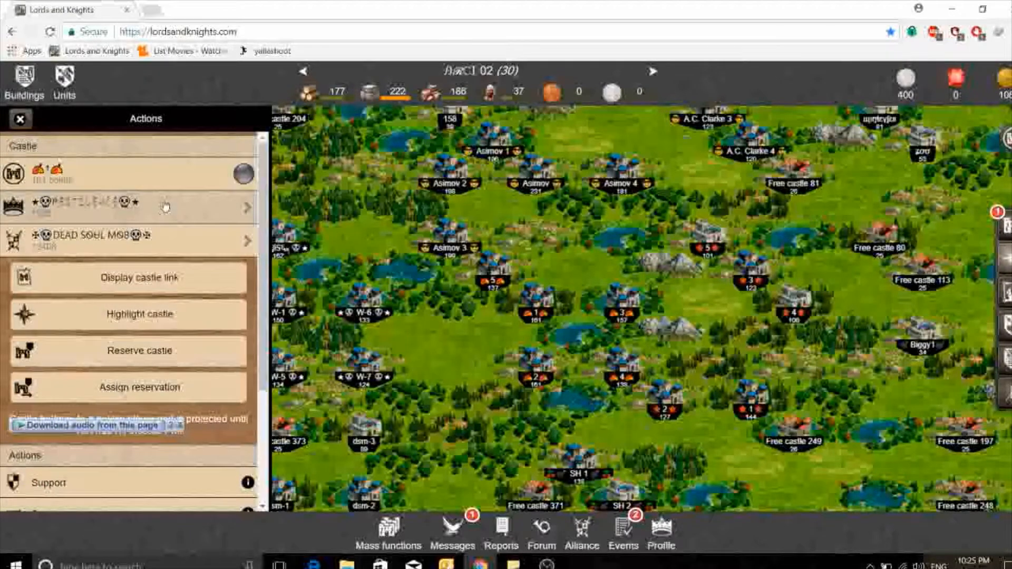
left_click(164, 204)
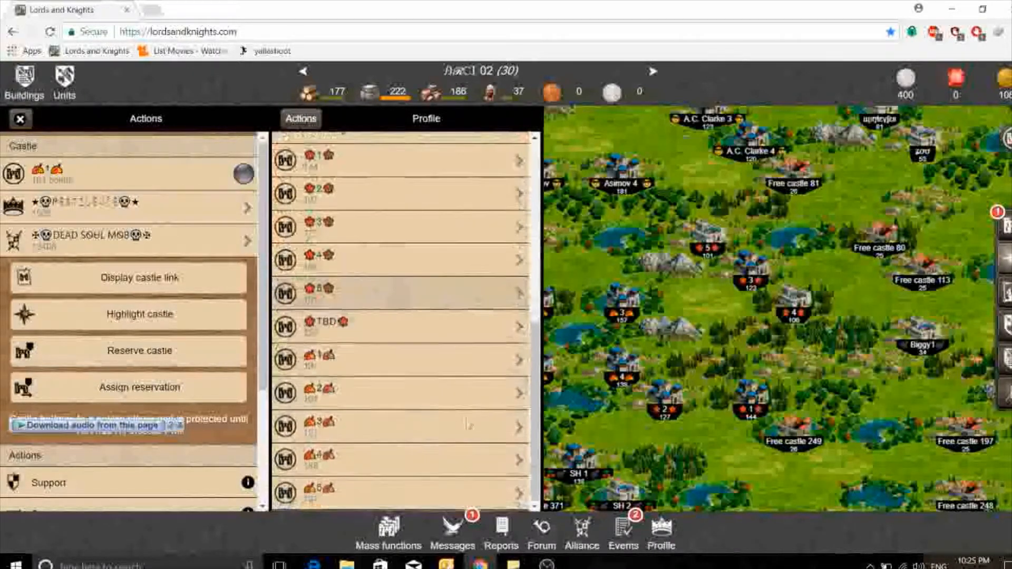
- Bring up the second castle's building list
left_click(426, 118)
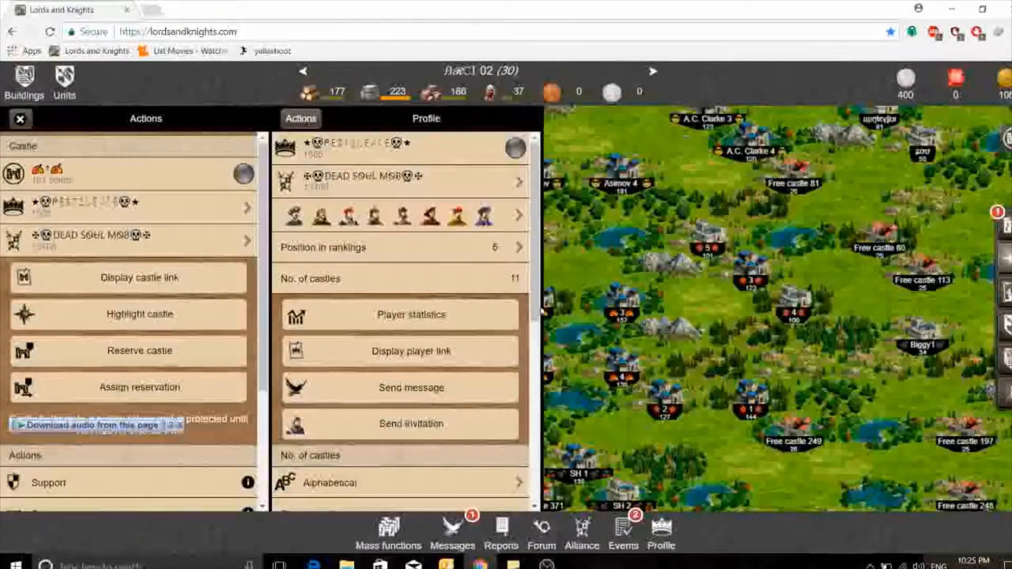
scroll("down", 3)
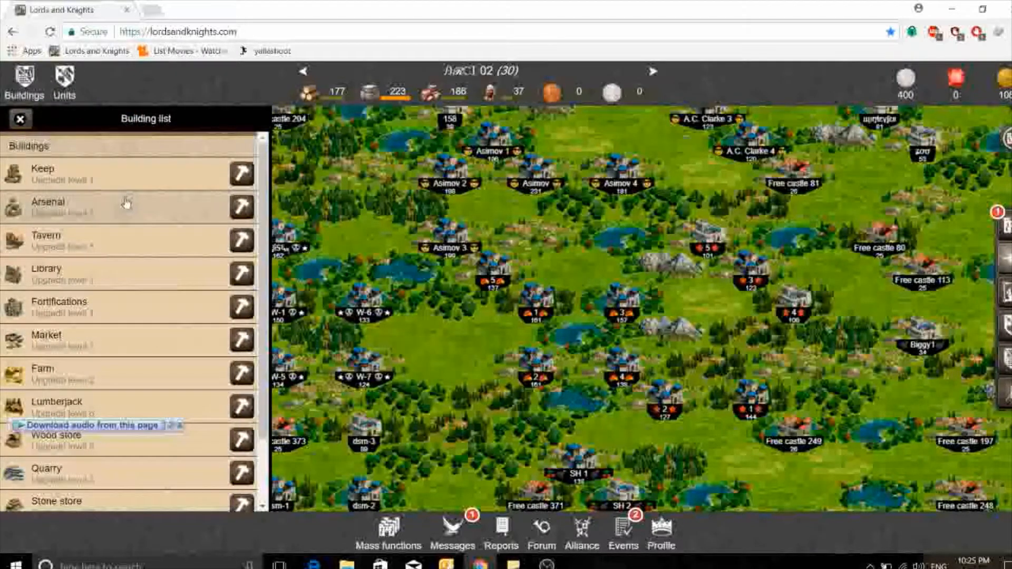
- Queue second-castle building upgrades to level 4 and level 5 from the upgrades overview
scroll("down", 3)
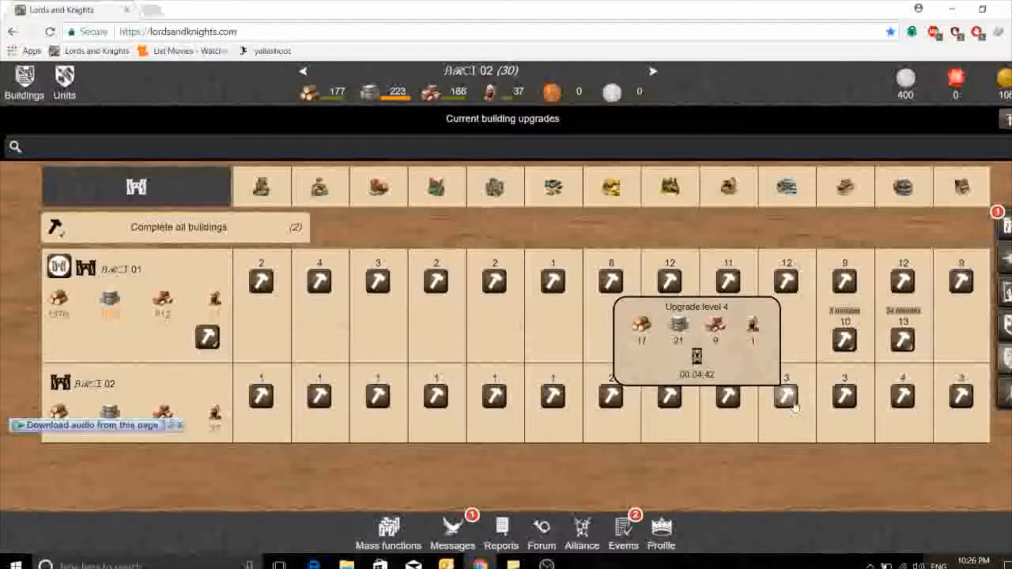
mouse_move(786, 196)
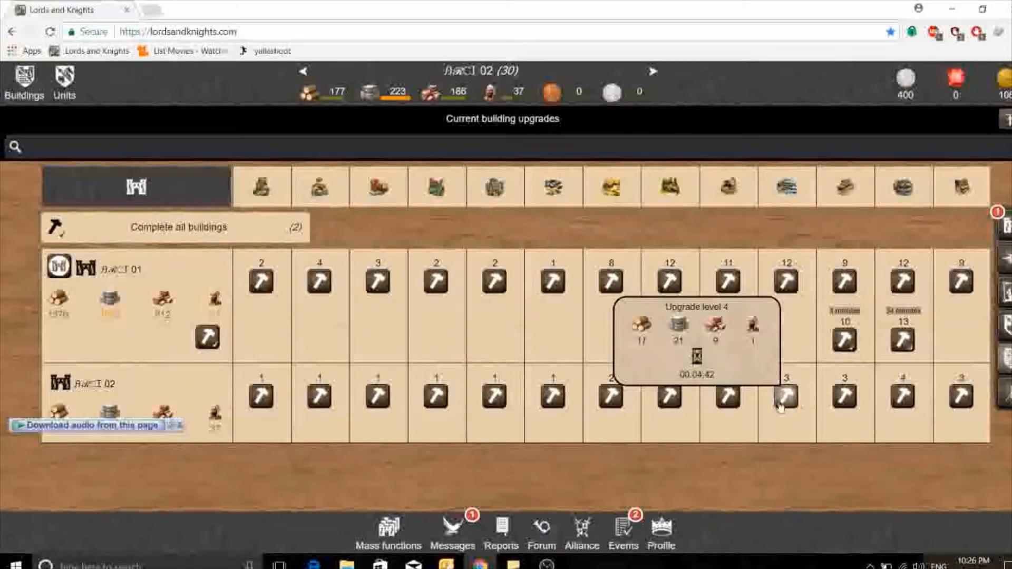
left_click(786, 400)
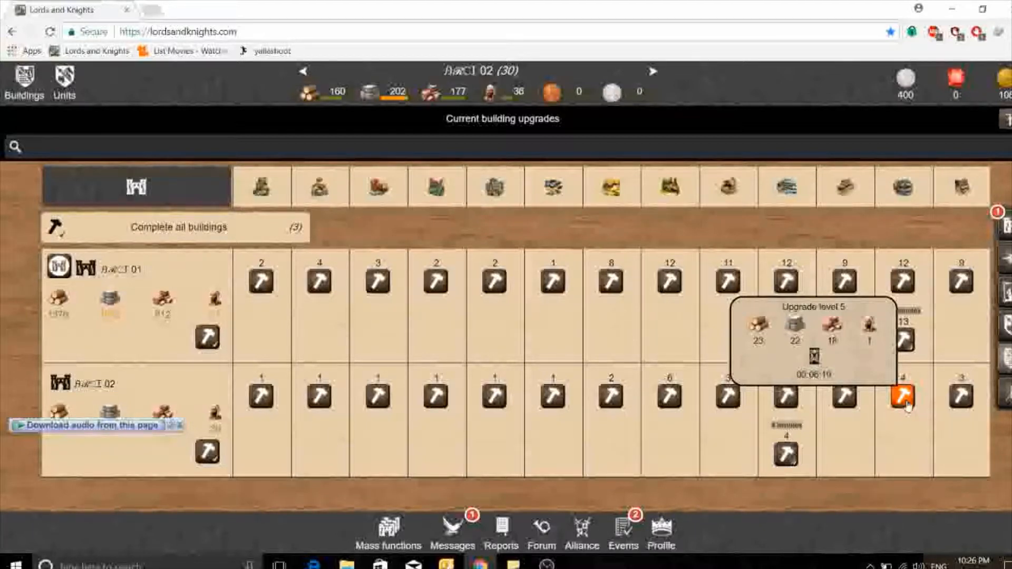
left_click(902, 396)
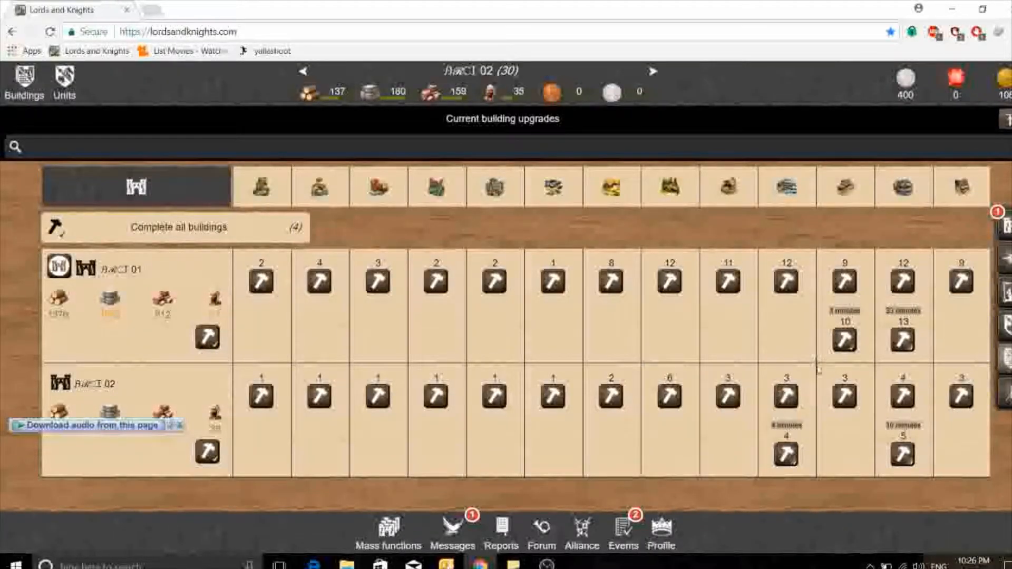
mouse_move(555, 407)
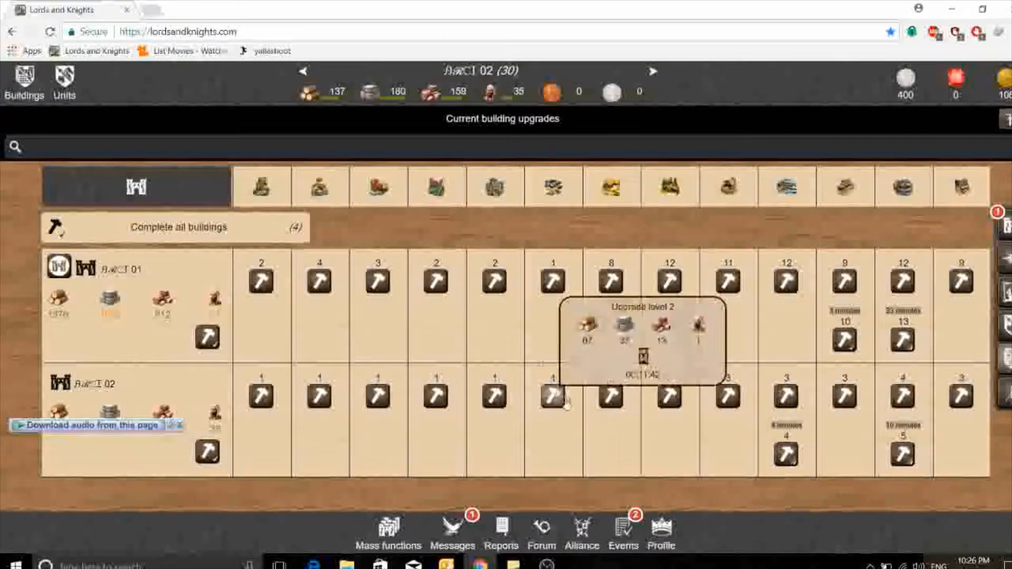
mouse_move(575, 423)
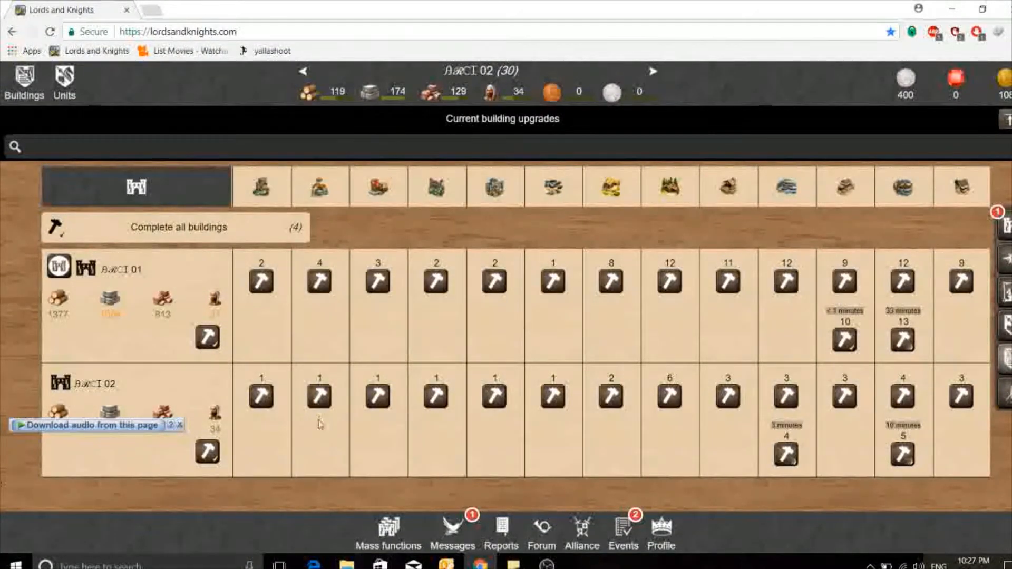
mouse_move(507, 319)
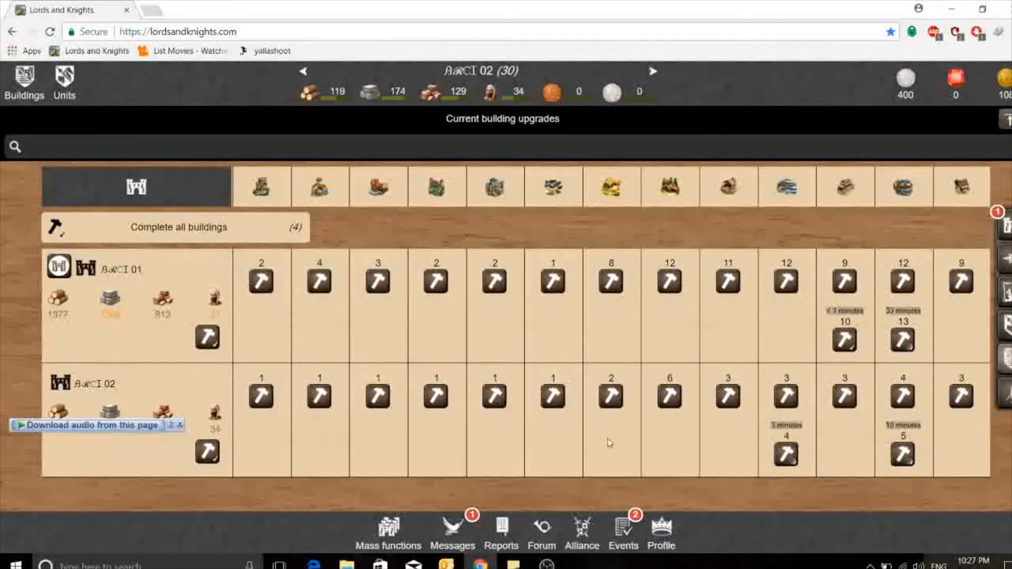
mouse_move(533, 94)
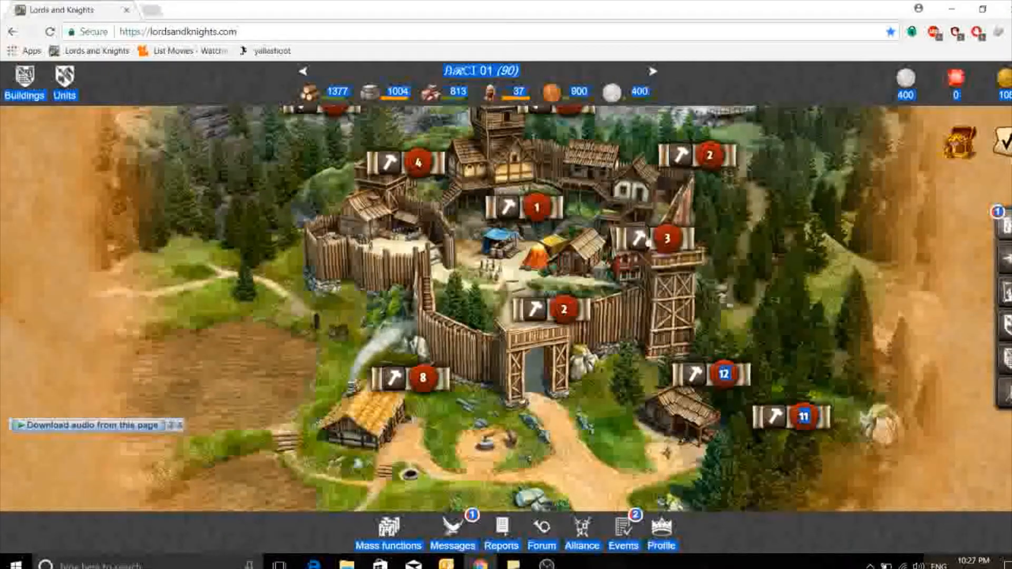
mouse_move(754, 143)
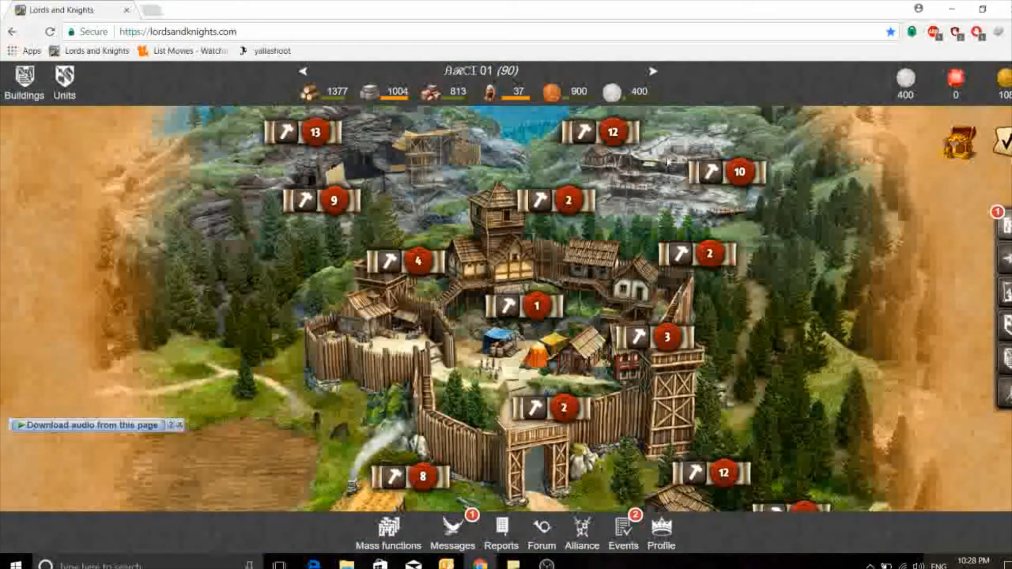
mouse_move(732, 143)
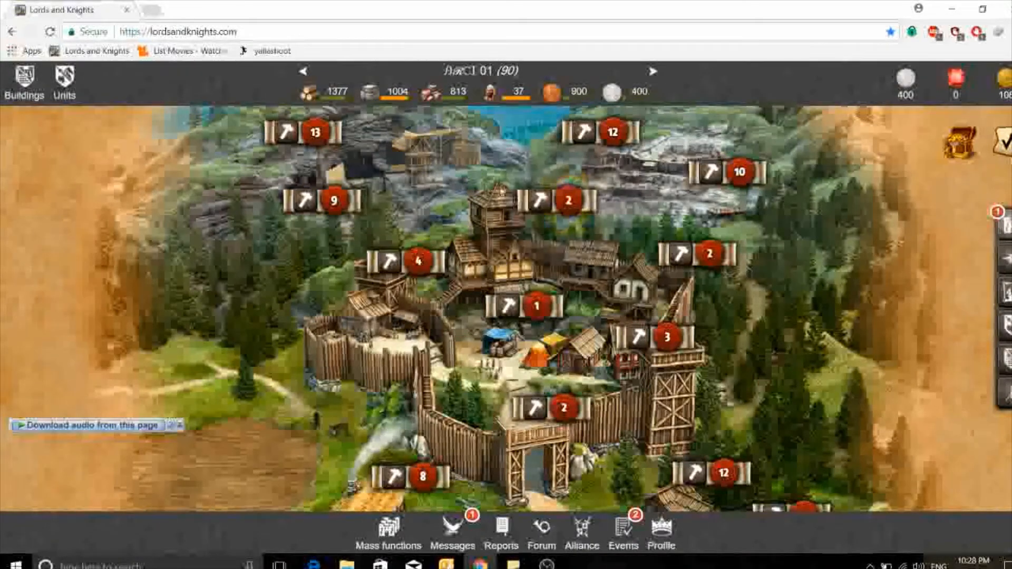
mouse_move(602, 124)
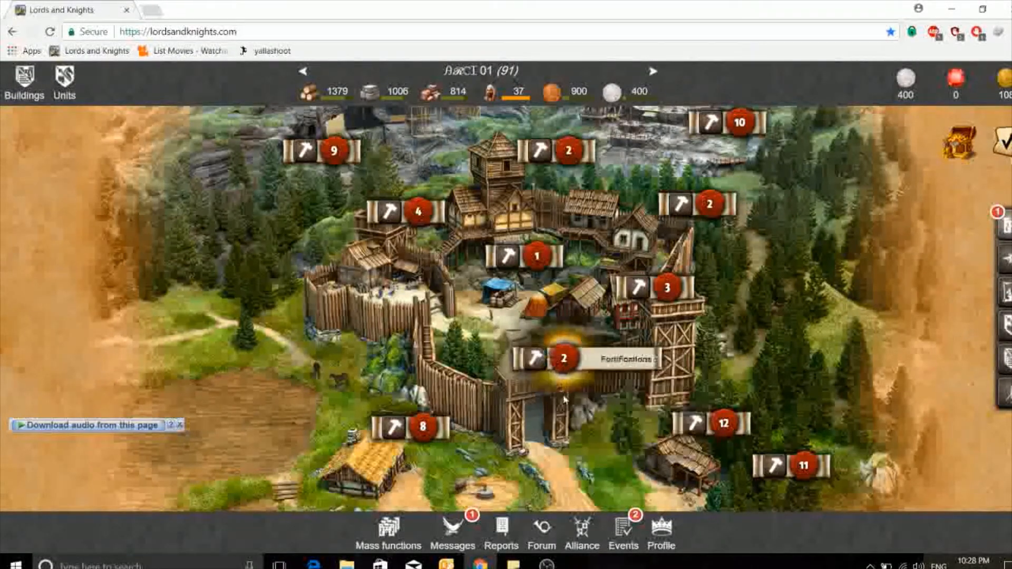
mouse_move(618, 342)
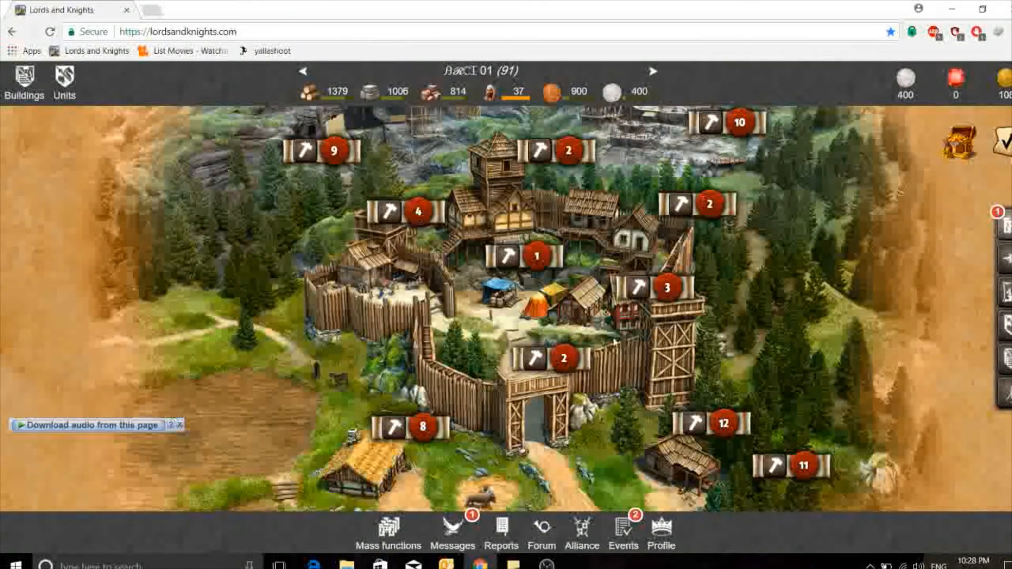